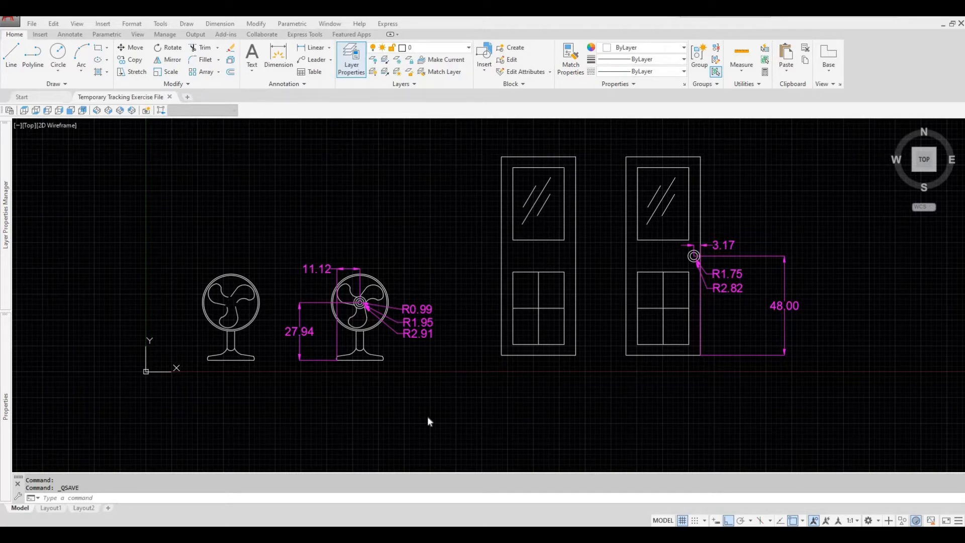
mouse_move(280, 354)
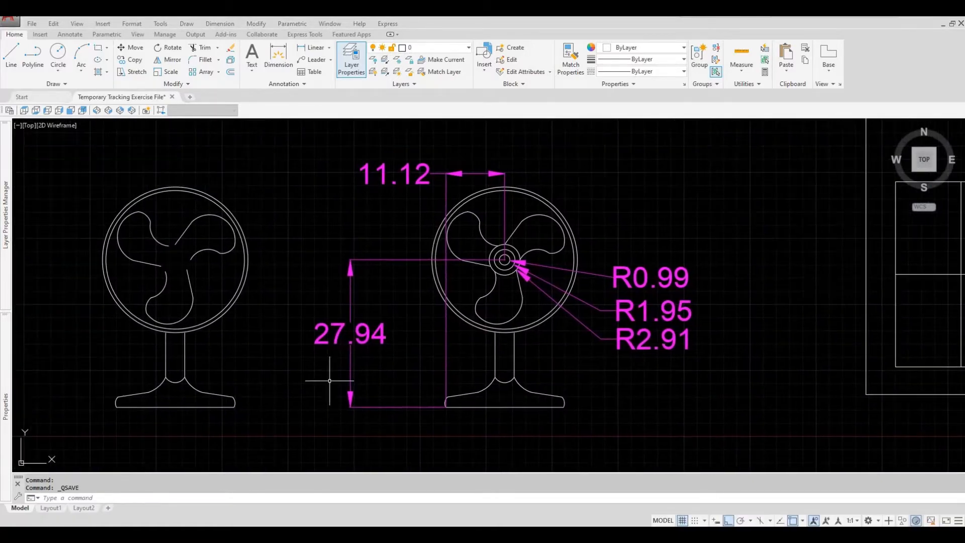
mouse_move(326, 370)
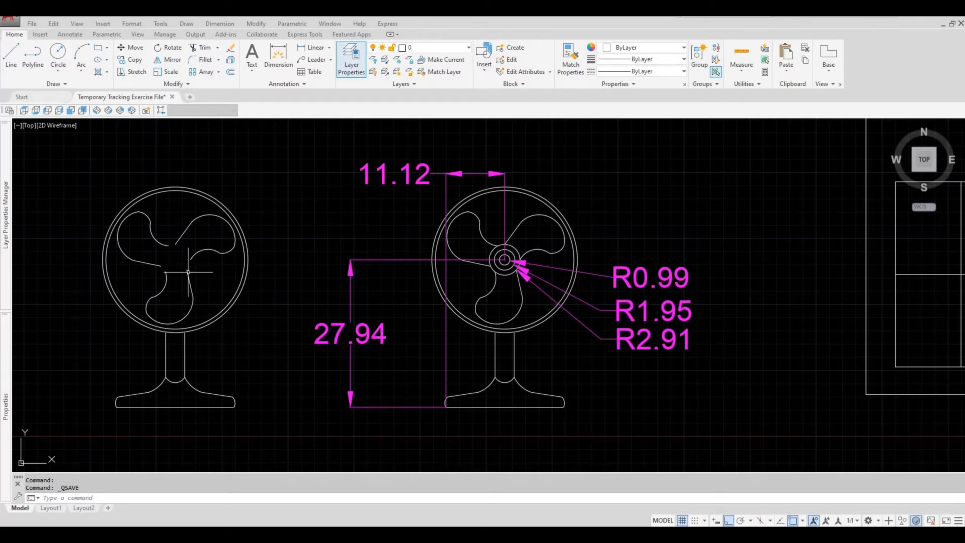
mouse_move(199, 281)
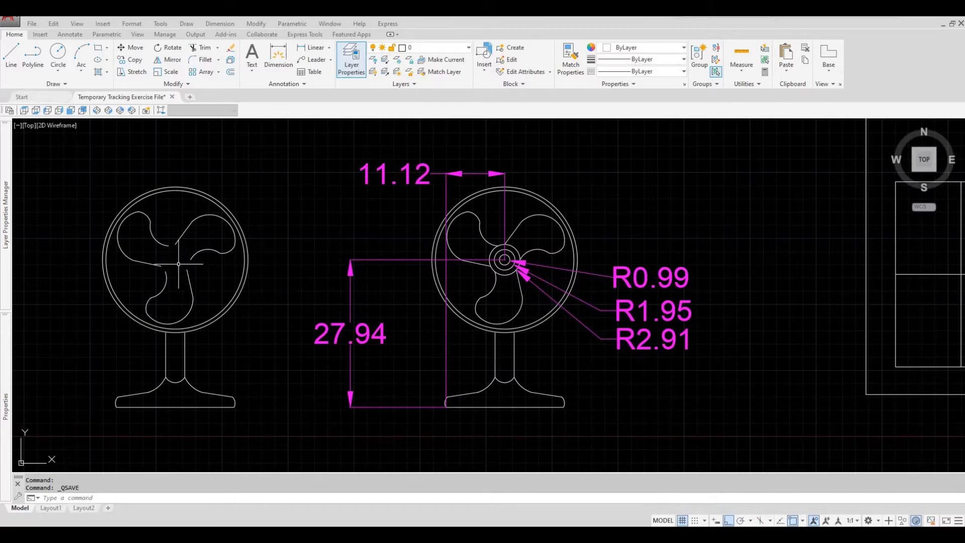
mouse_move(348, 277)
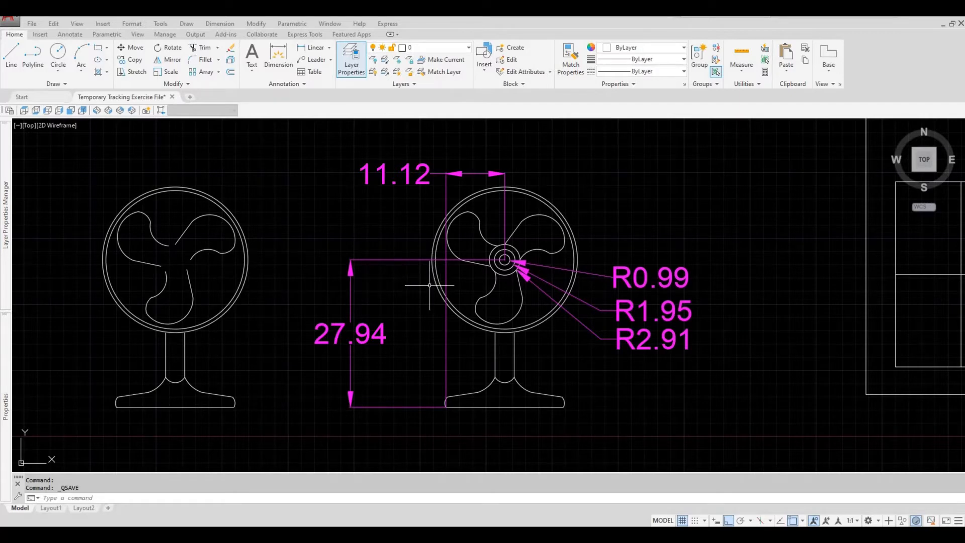
mouse_move(429, 280)
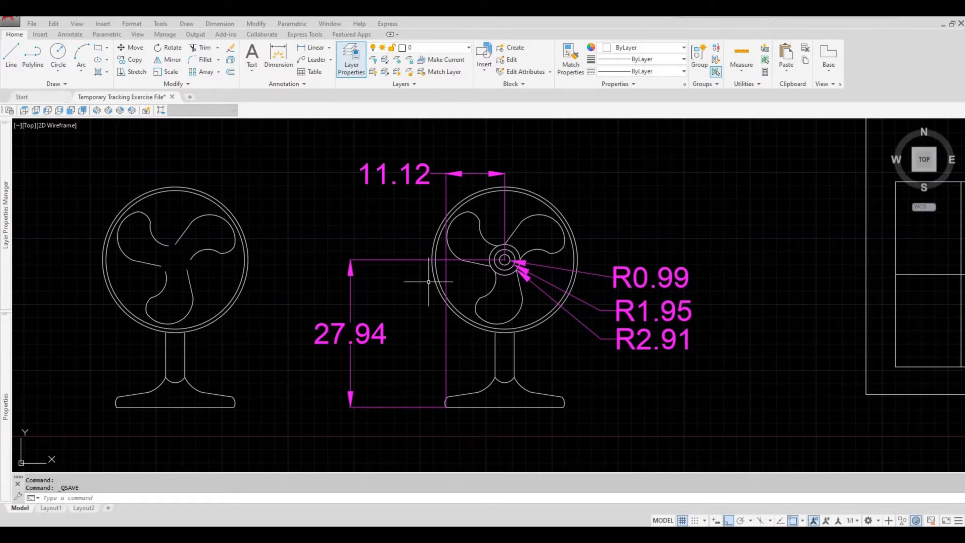
mouse_move(417, 308)
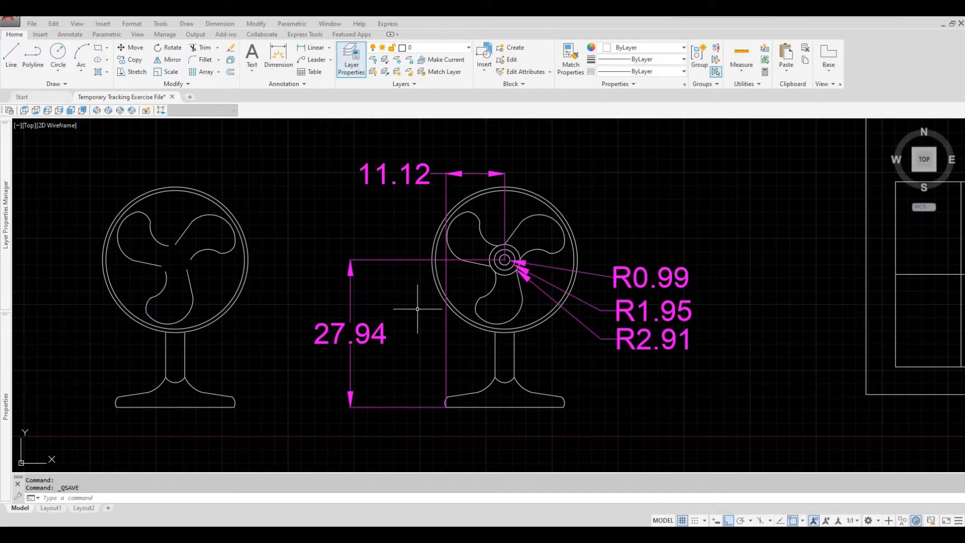
mouse_move(412, 348)
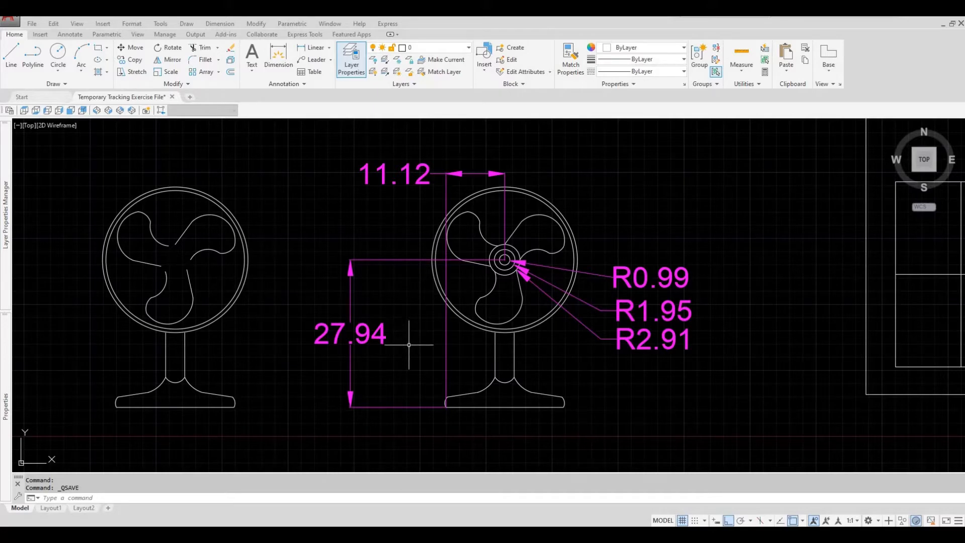
mouse_move(488, 273)
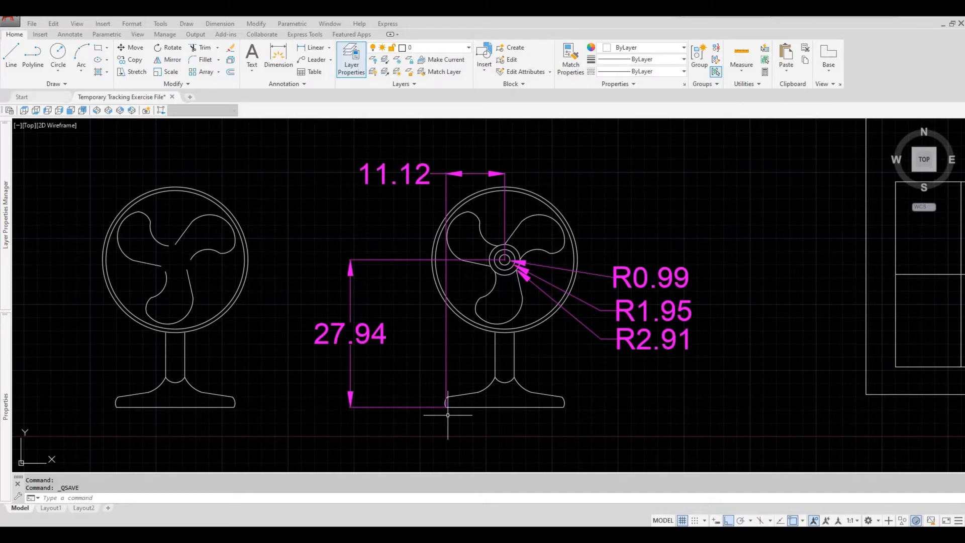
mouse_move(447, 407)
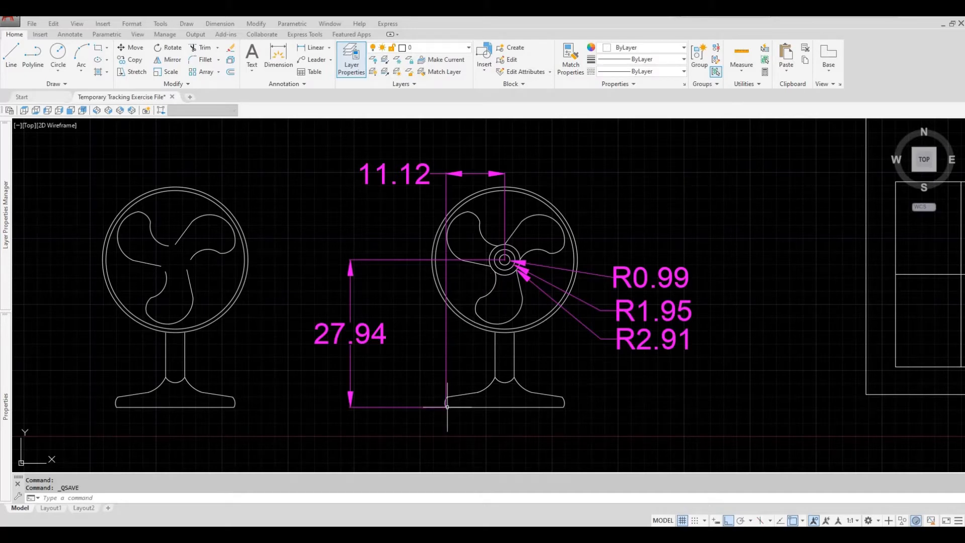
mouse_move(445, 425)
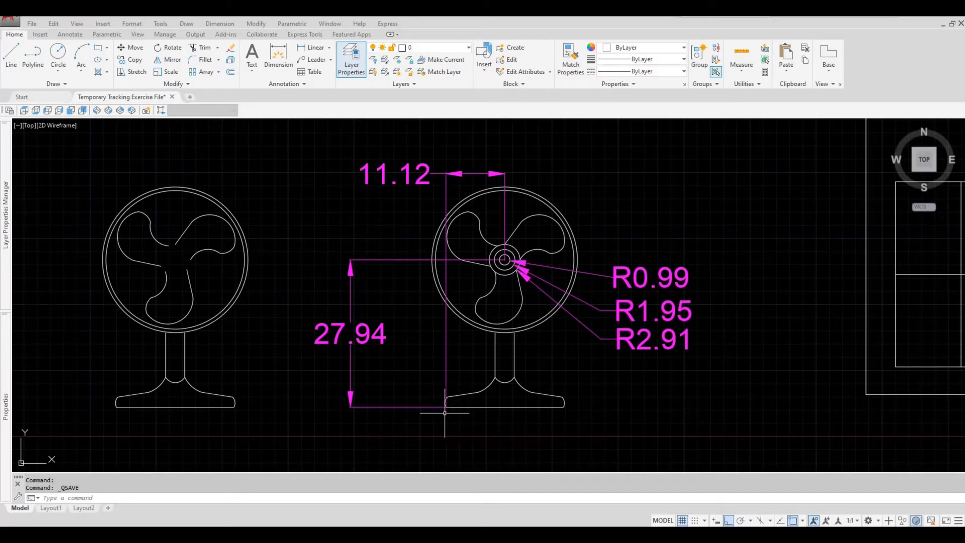
mouse_move(448, 409)
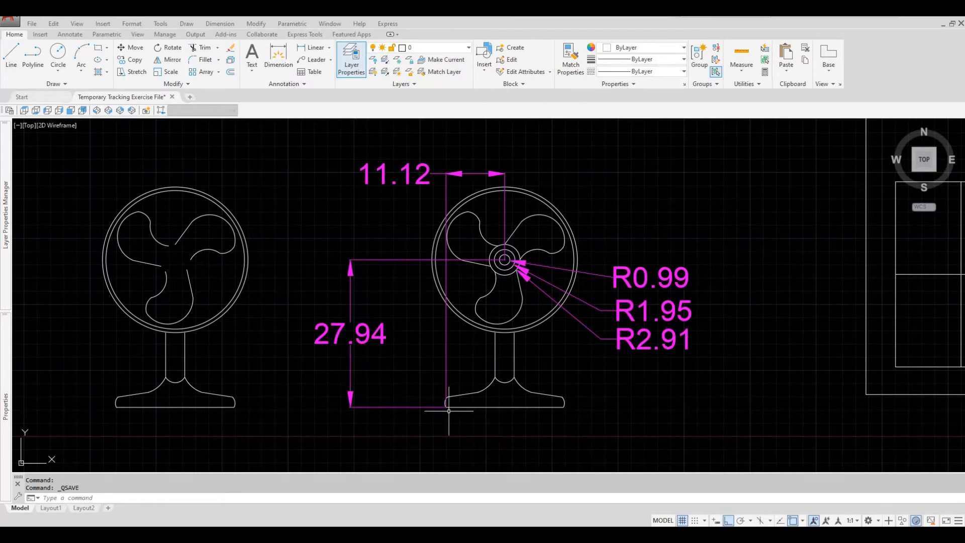
mouse_move(445, 421)
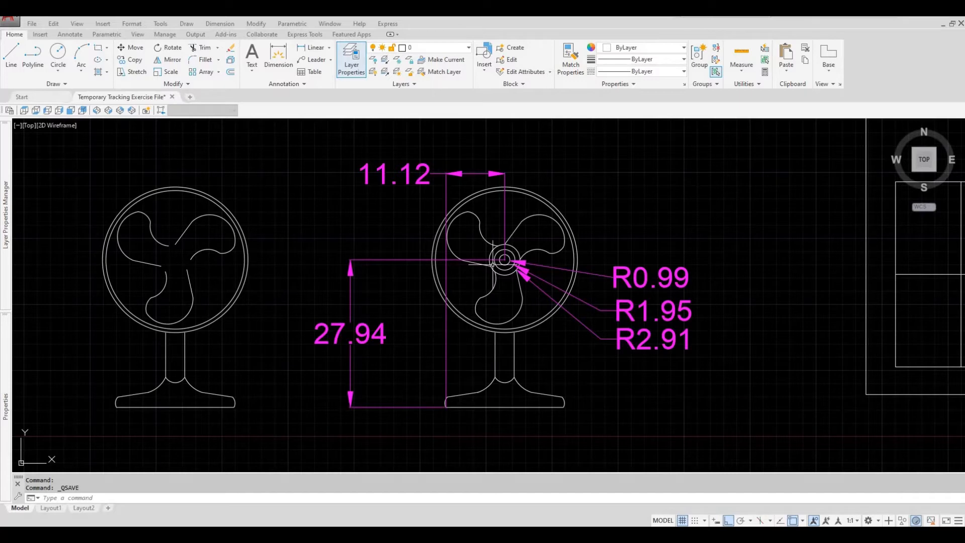
mouse_move(456, 344)
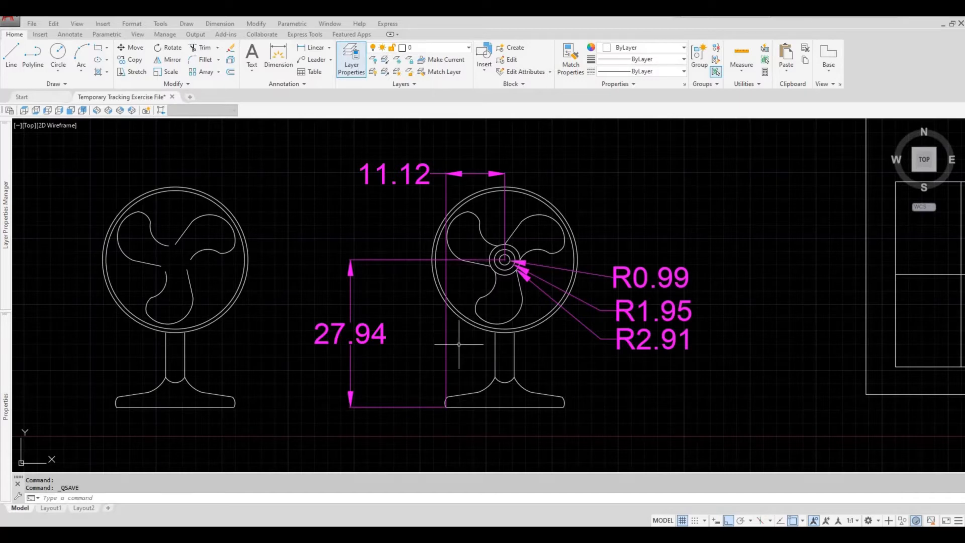
mouse_move(458, 279)
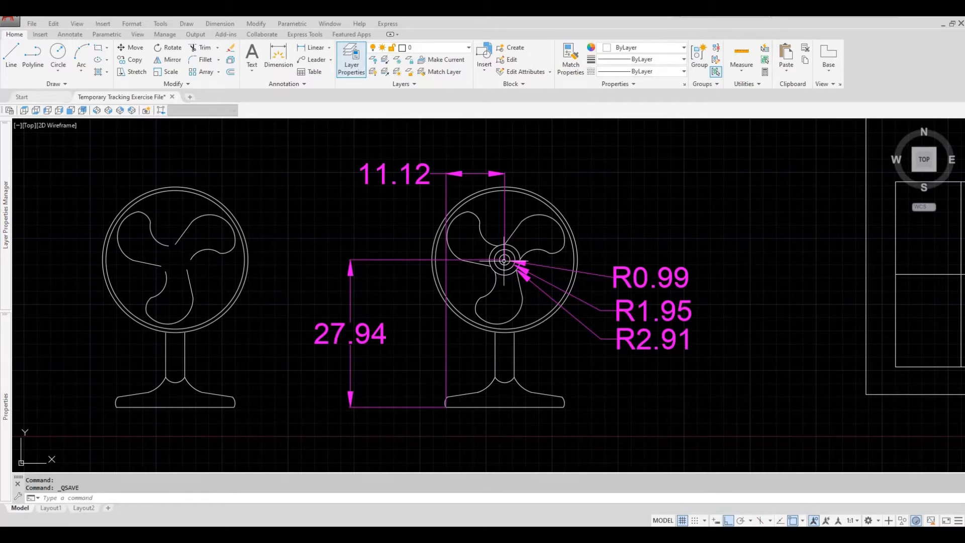
mouse_move(452, 339)
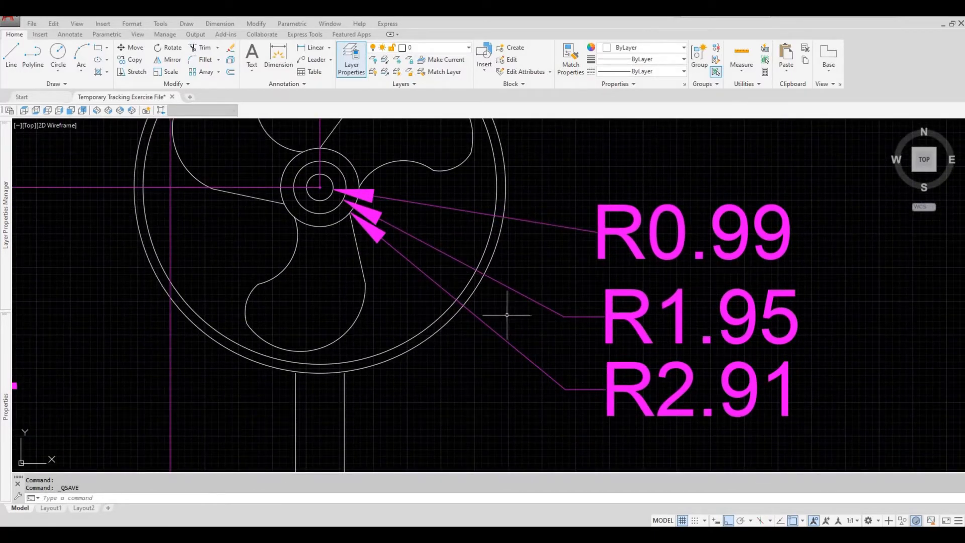
mouse_move(583, 393)
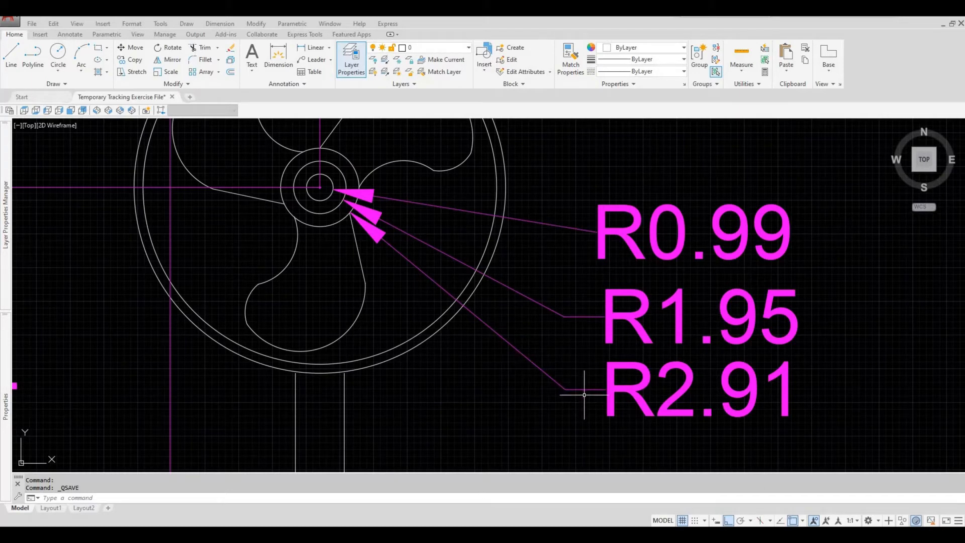
mouse_move(588, 404)
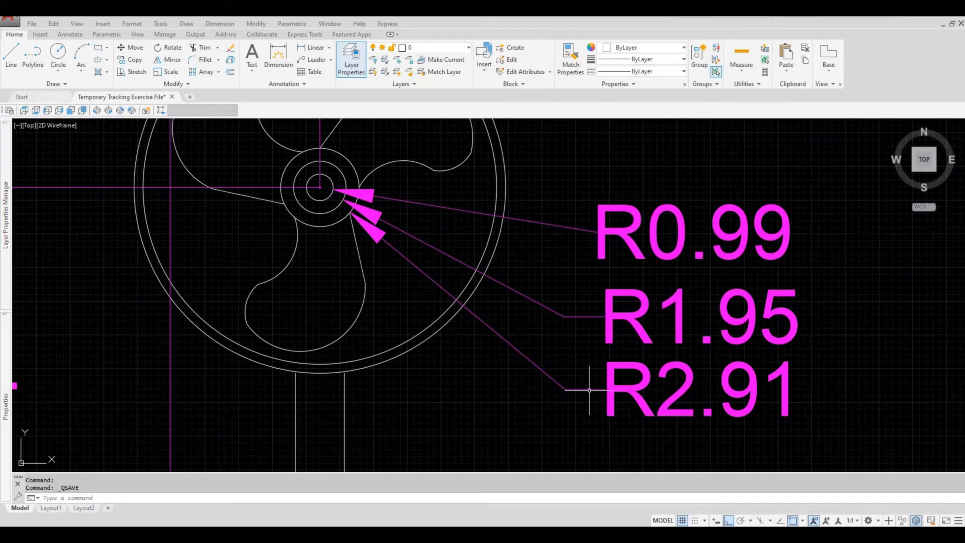
mouse_move(673, 331)
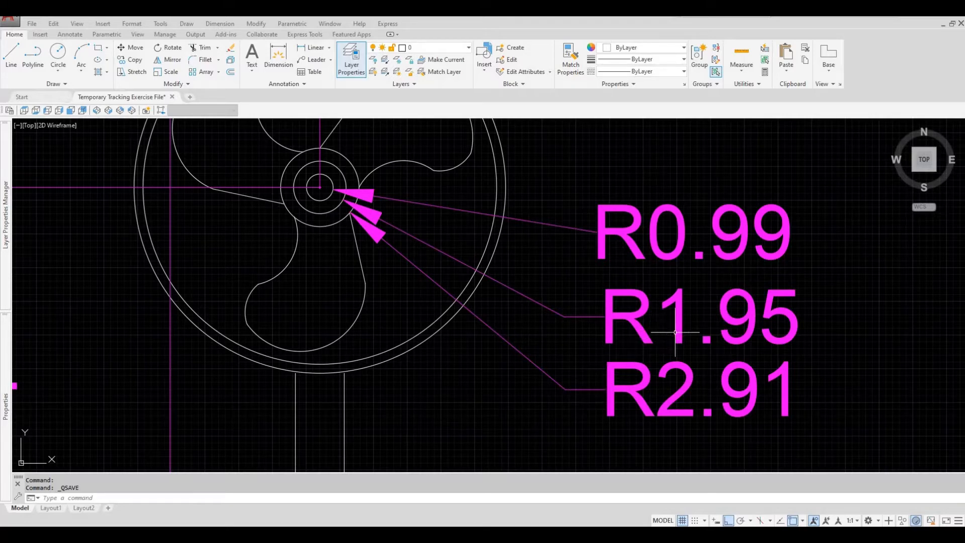
mouse_move(676, 260)
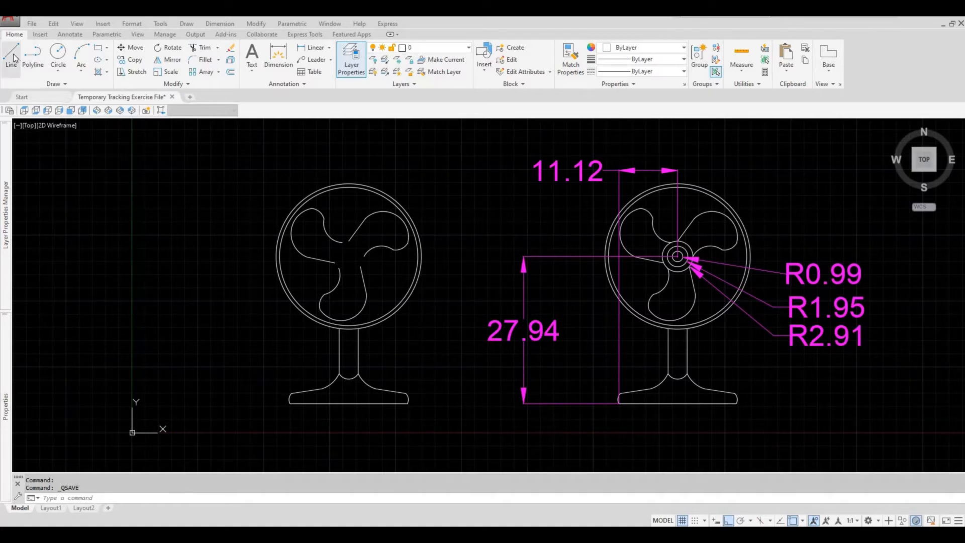
mouse_move(12, 55)
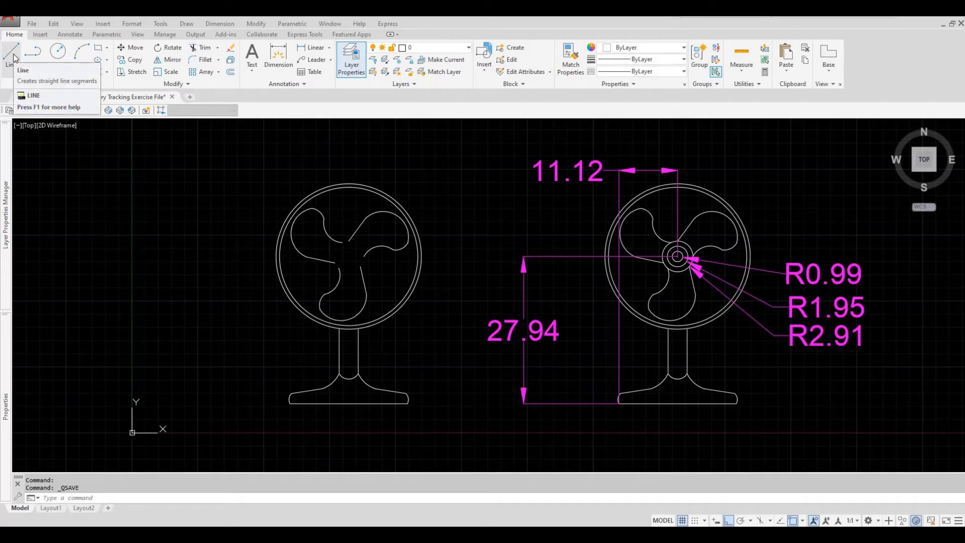
- Draw a guide line from the fan's base corner, 27.94 up then 11.12 right
click(9, 52)
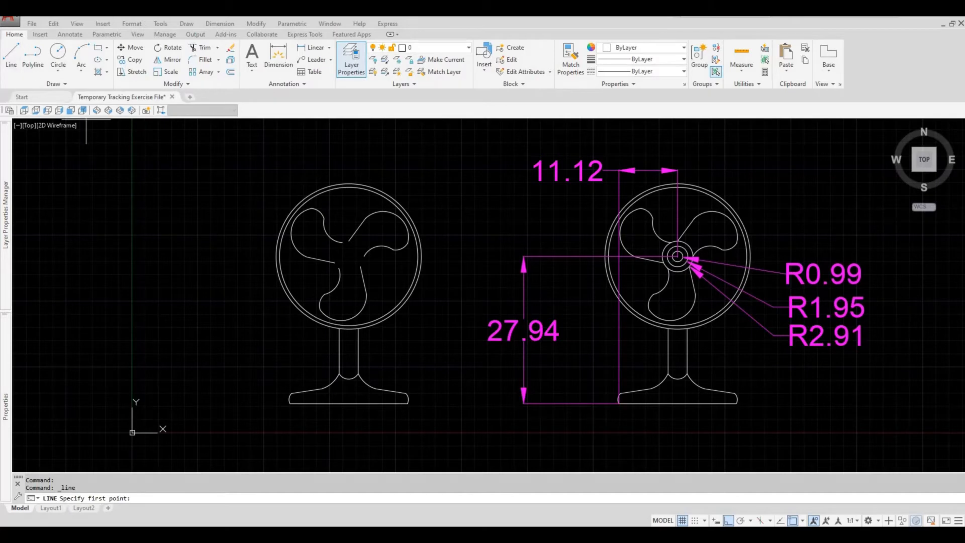
mouse_move(250, 346)
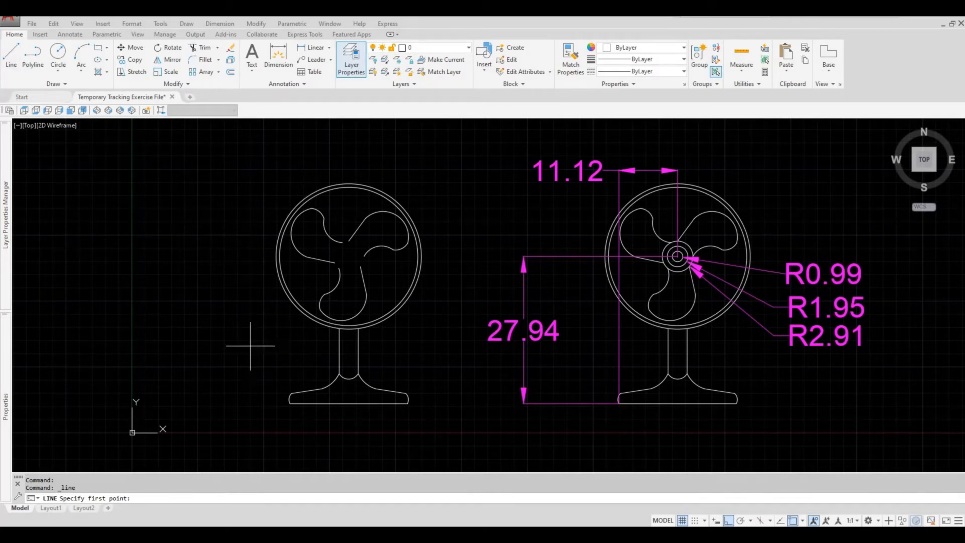
click(289, 398)
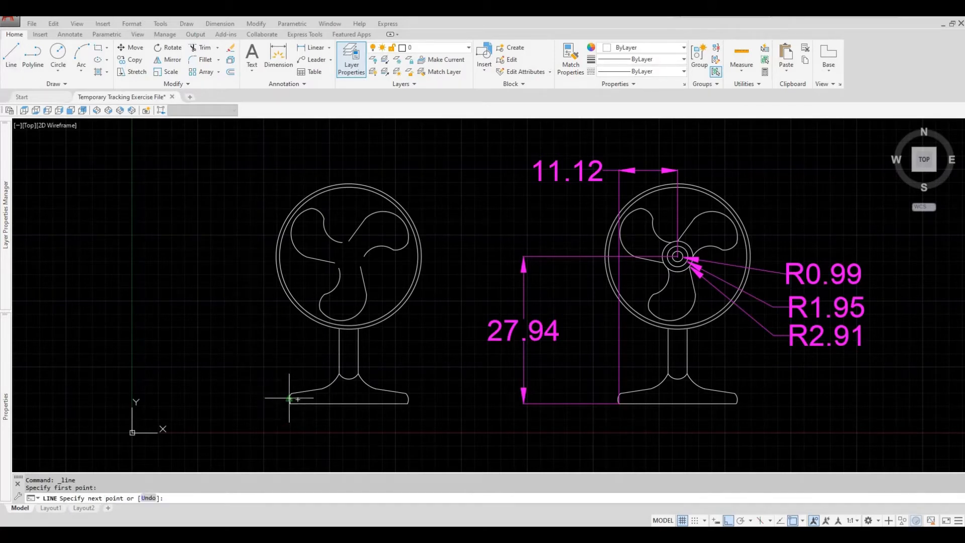
mouse_move(240, 253)
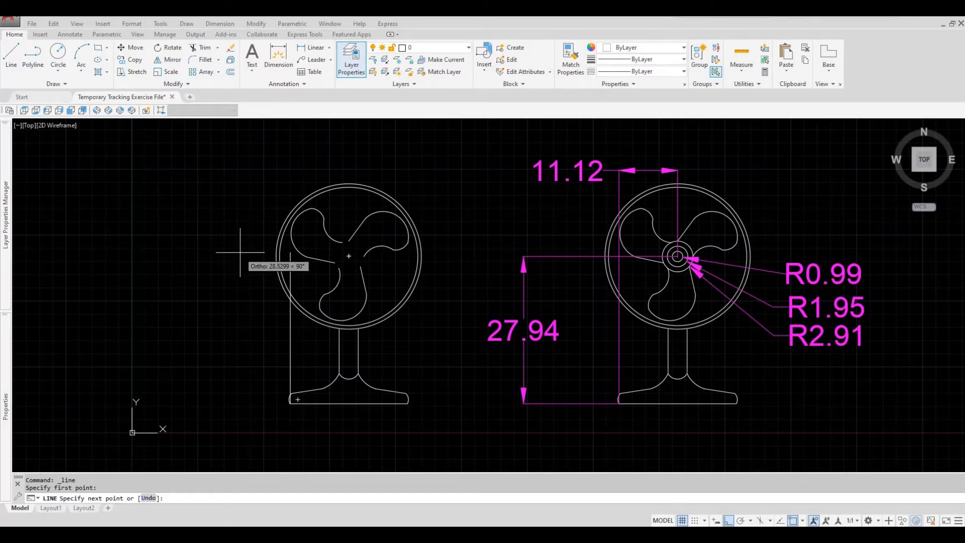
text(27)
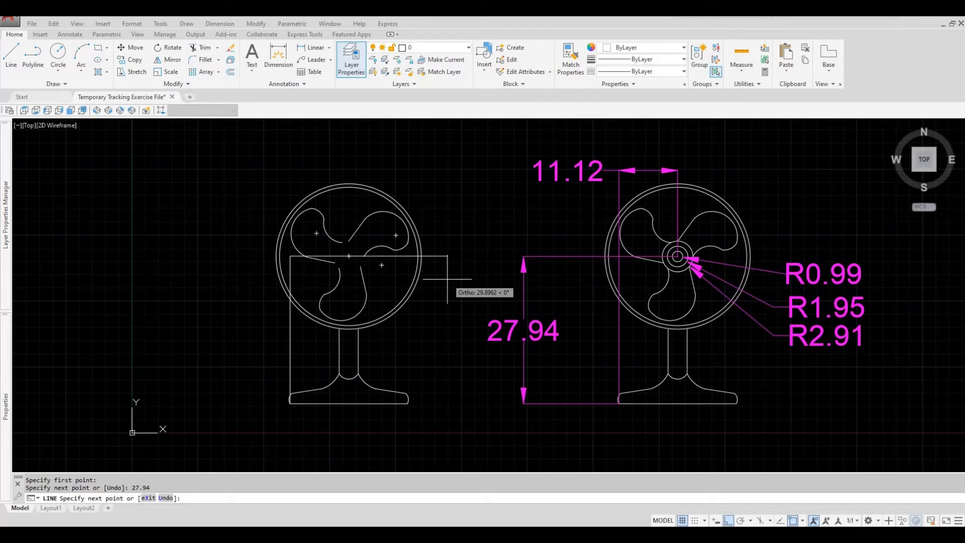
text(11.12)
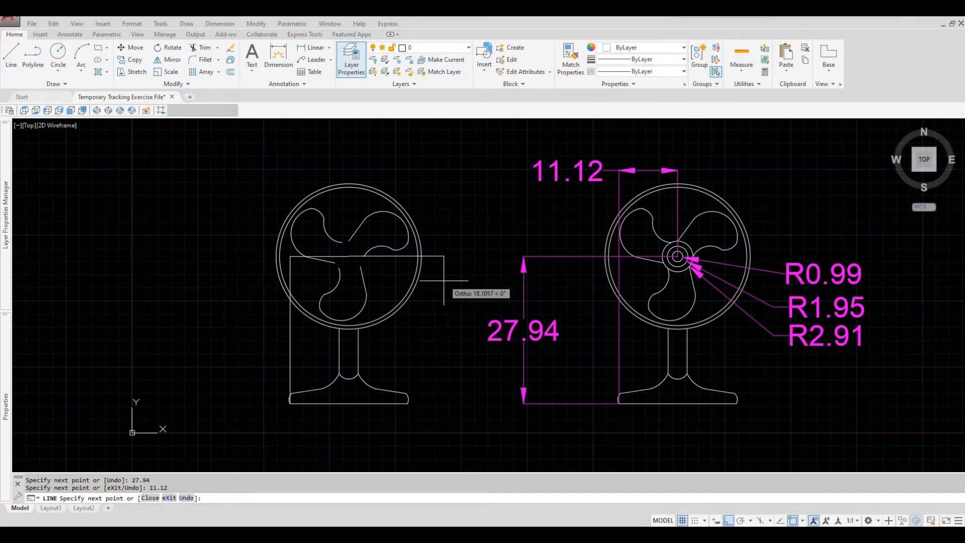
key(Escape)
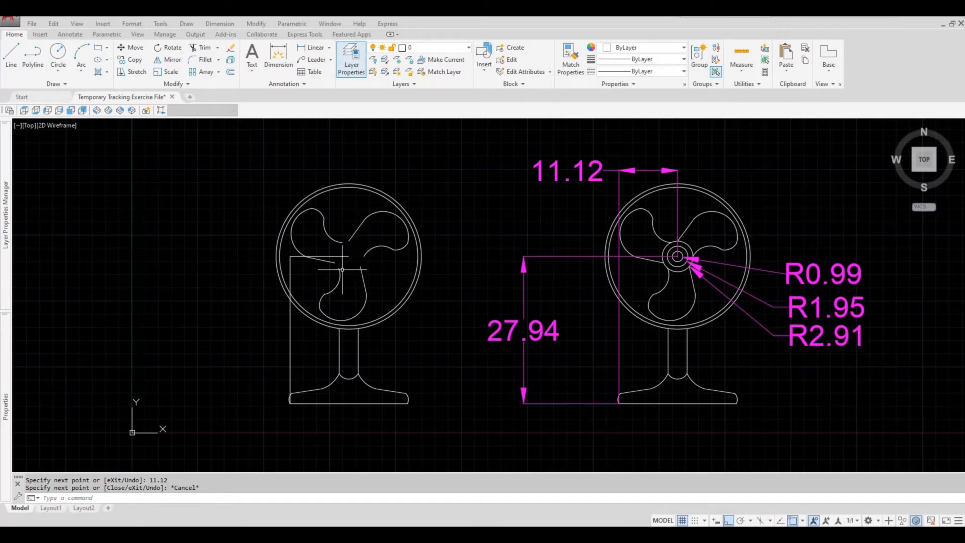
mouse_move(295, 289)
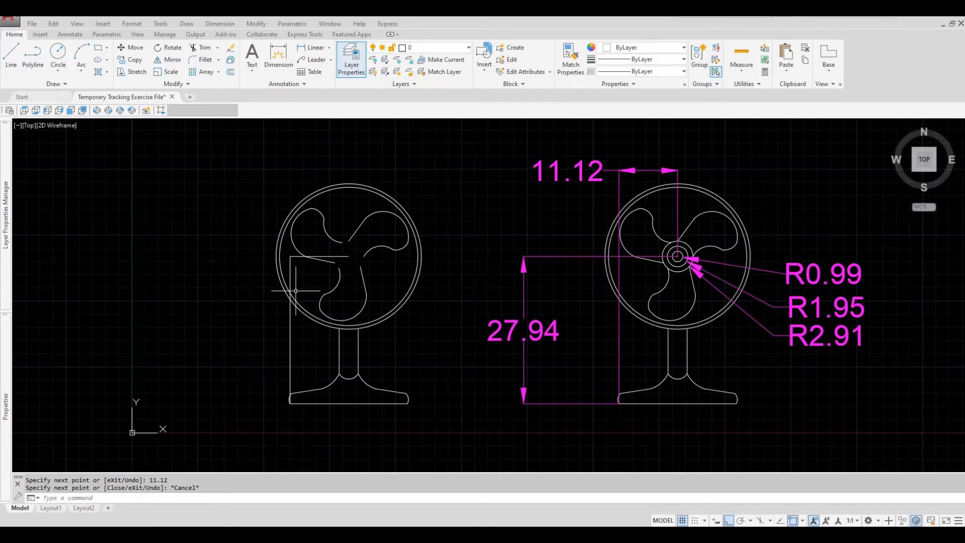
mouse_move(293, 276)
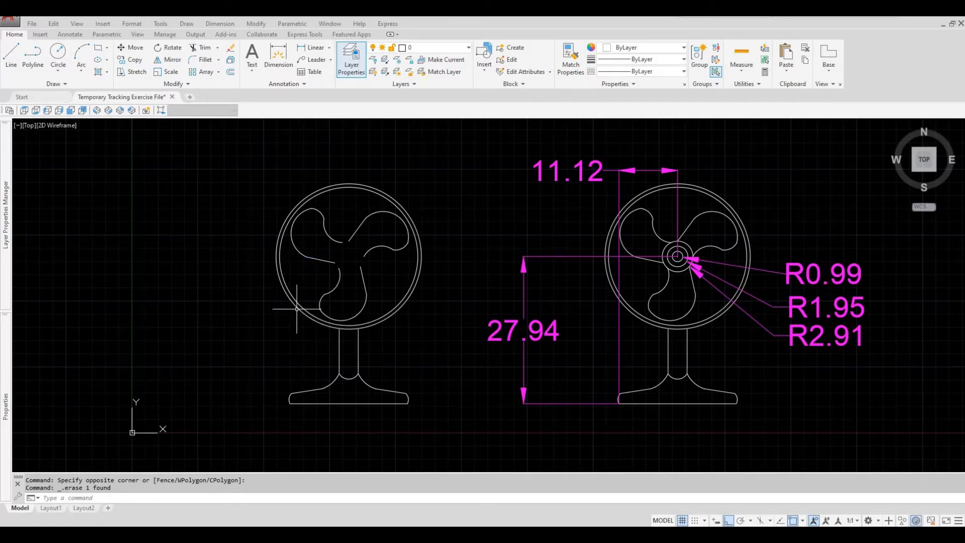
mouse_move(292, 332)
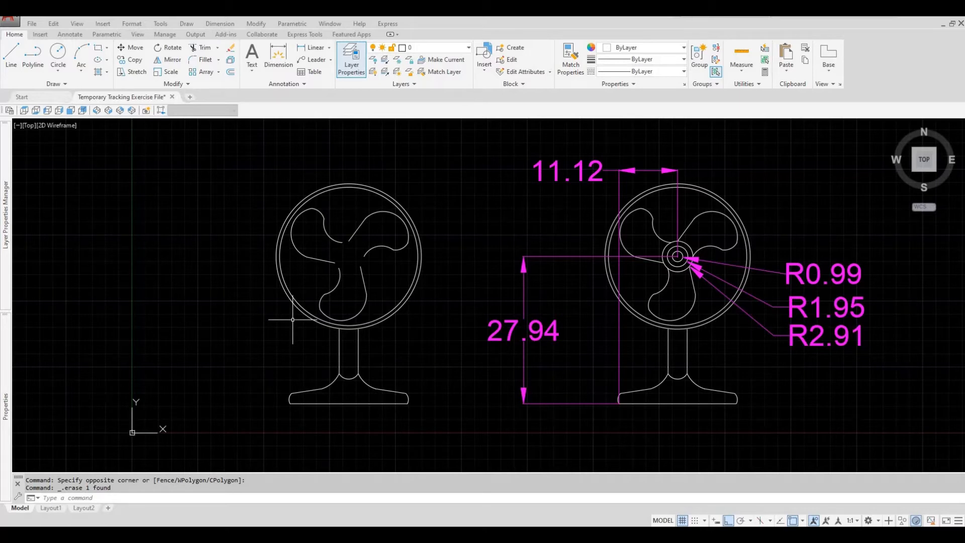
mouse_move(292, 395)
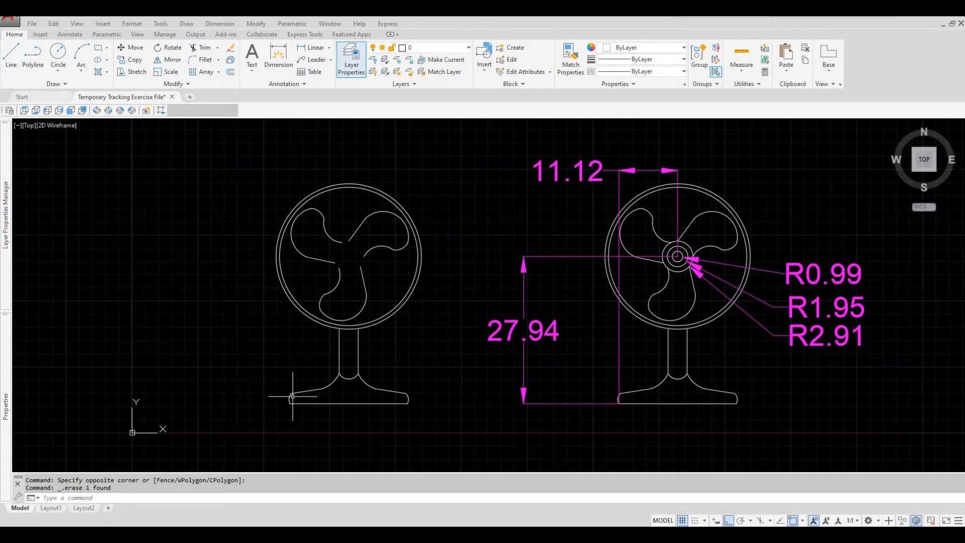
mouse_move(278, 306)
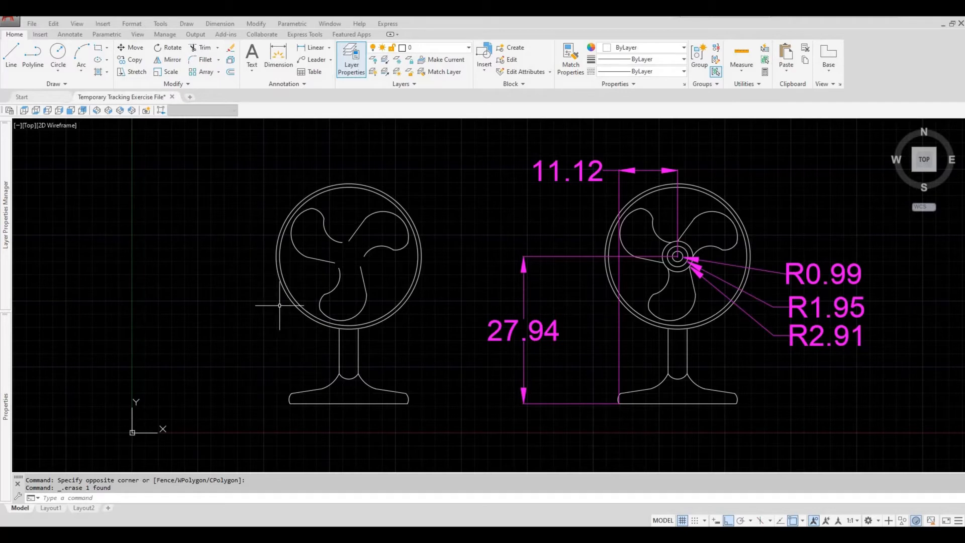
mouse_move(240, 256)
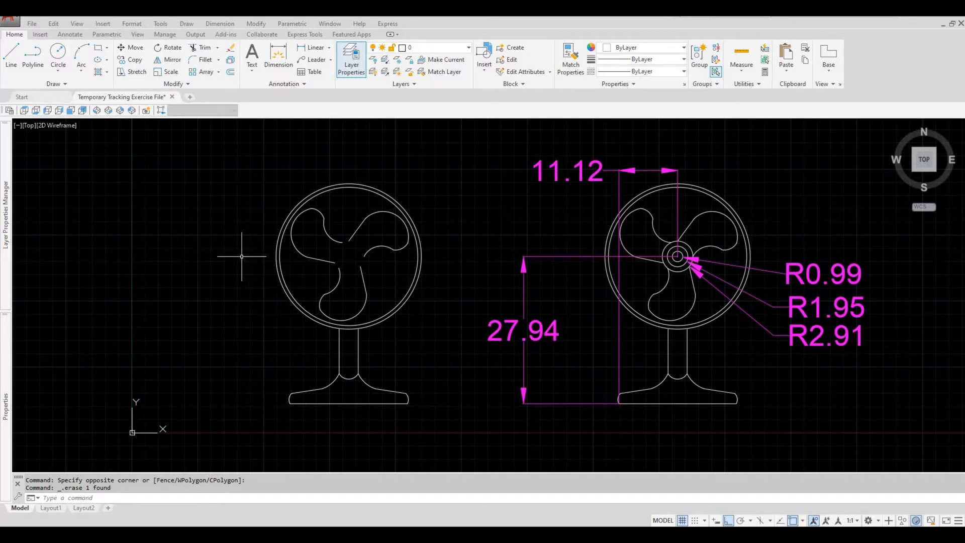
mouse_move(244, 251)
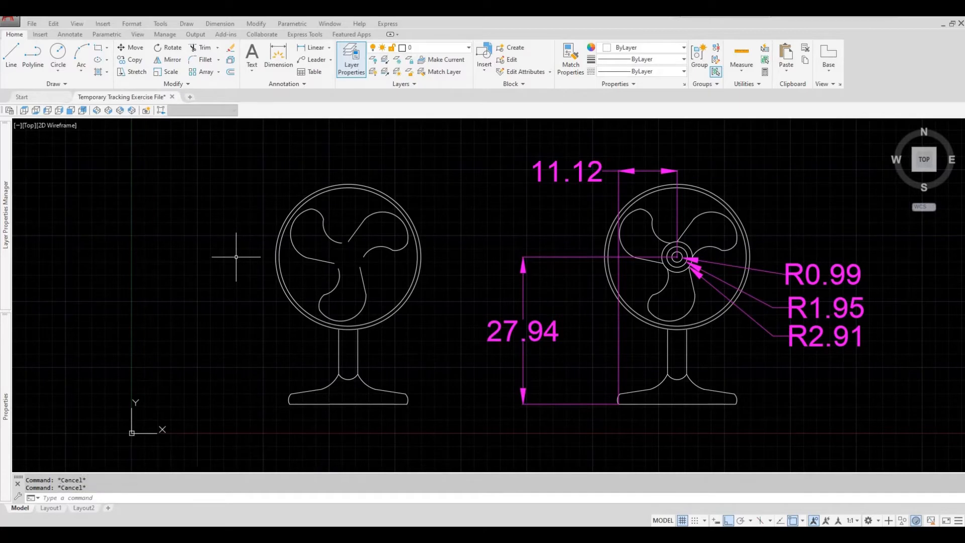
mouse_move(201, 178)
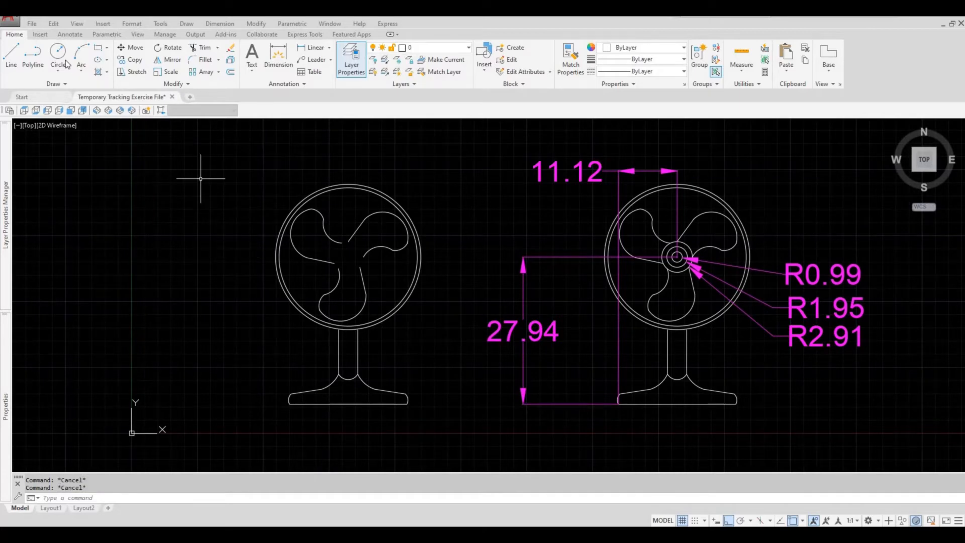
mouse_move(57, 54)
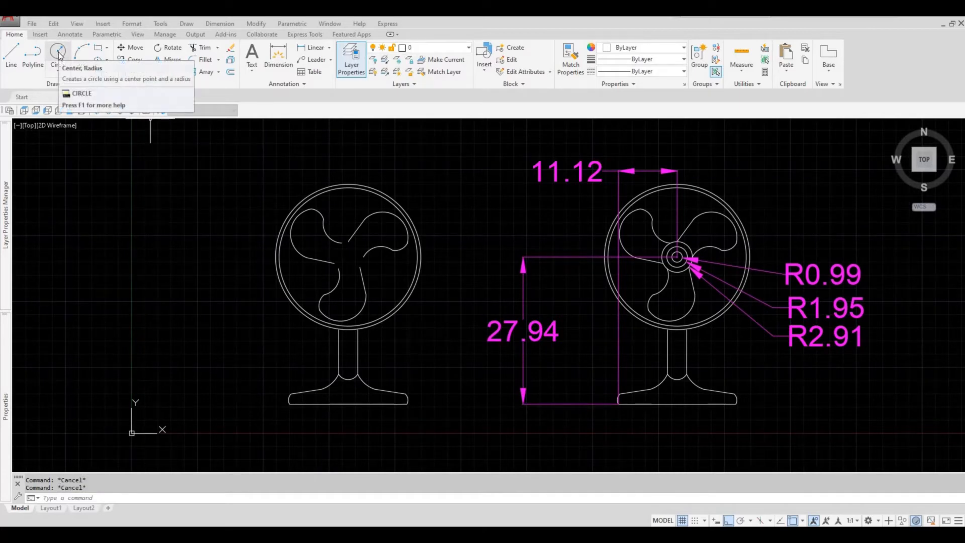
- Start a circle with tracking, centred 27.94 up and 11.12 right of the base corner
click(57, 50)
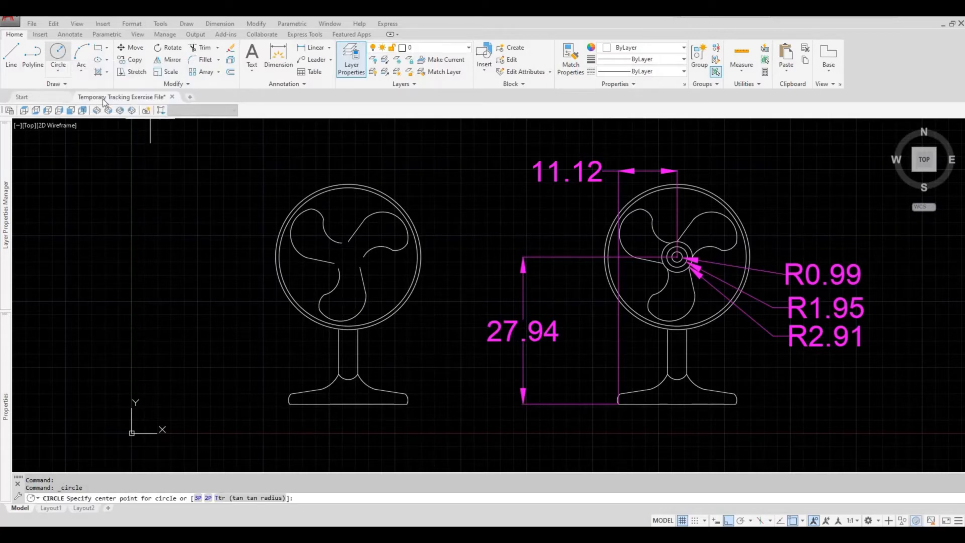
mouse_move(256, 302)
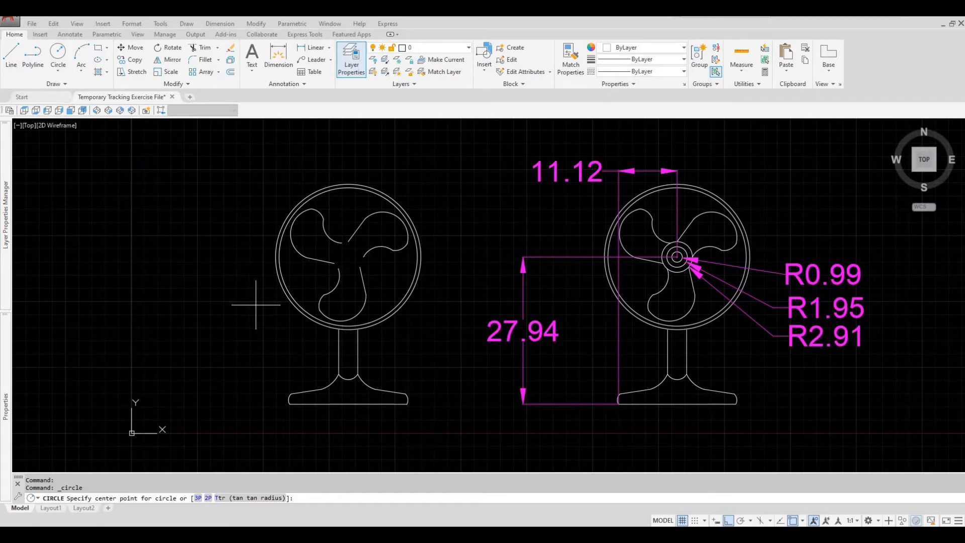
text(tk)
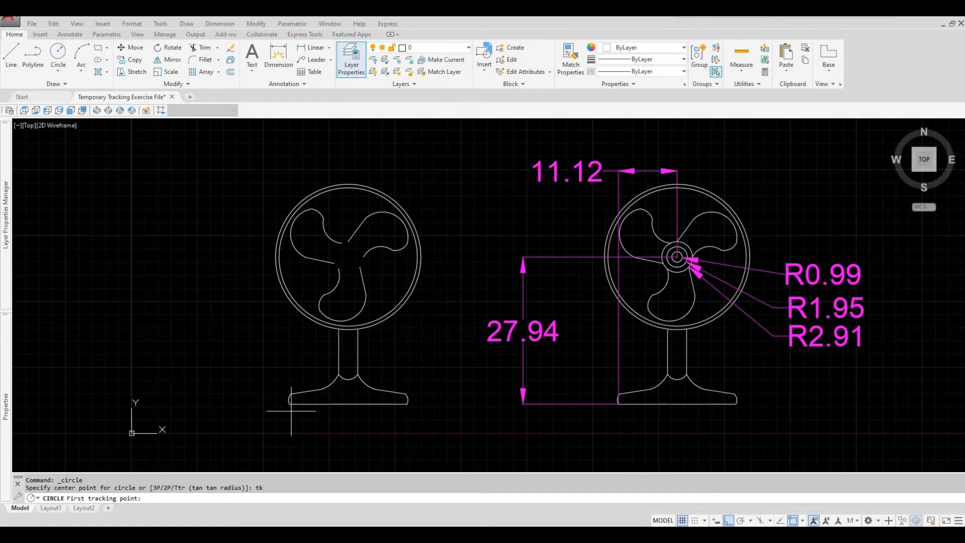
mouse_move(289, 403)
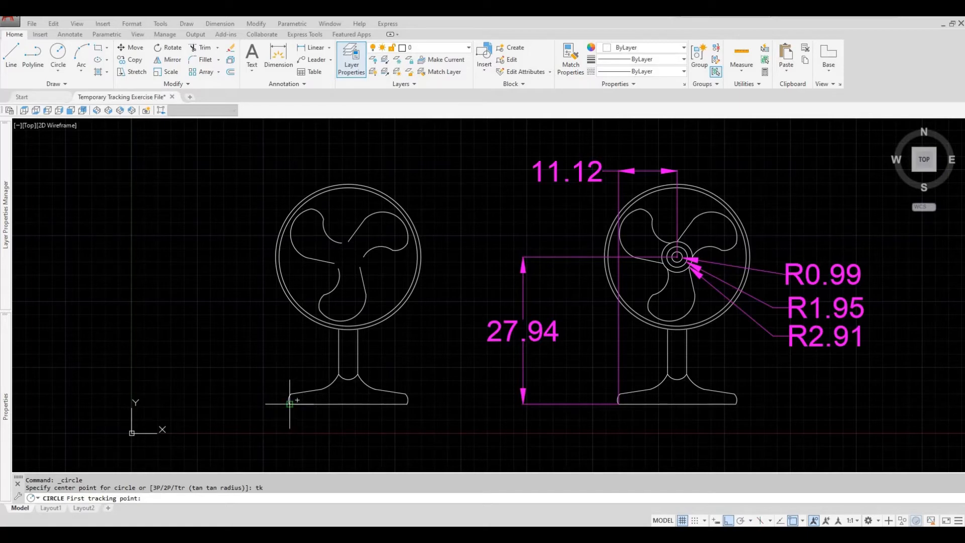
mouse_move(291, 404)
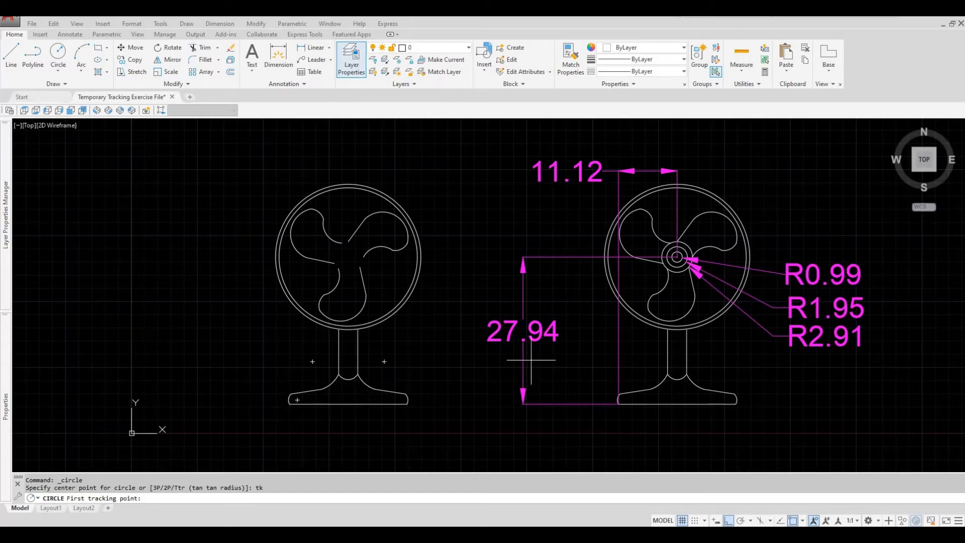
mouse_move(509, 364)
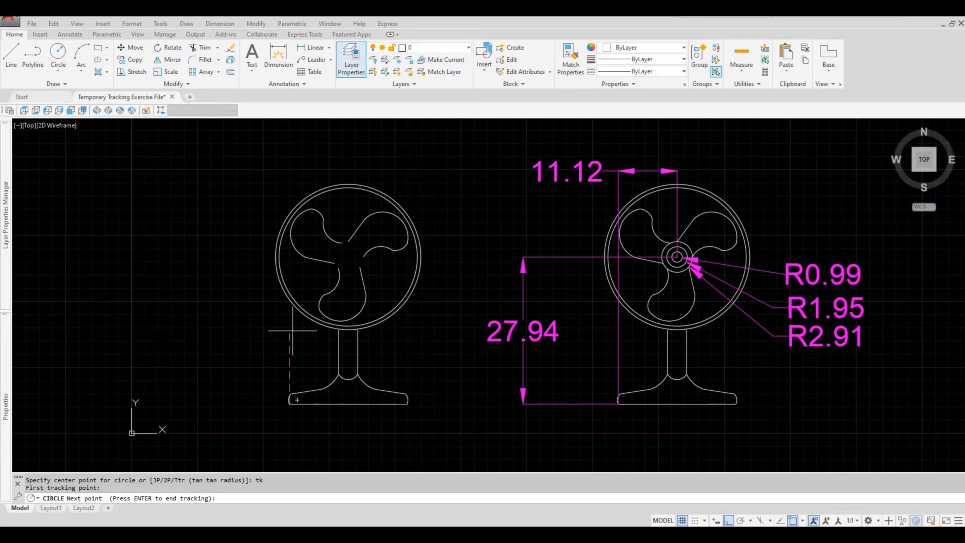
text(27.9)
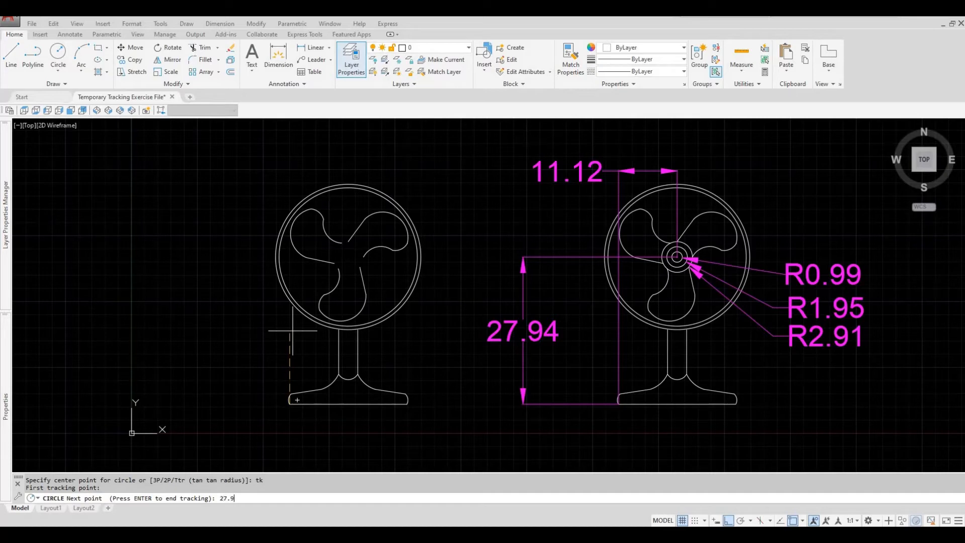
text(4)
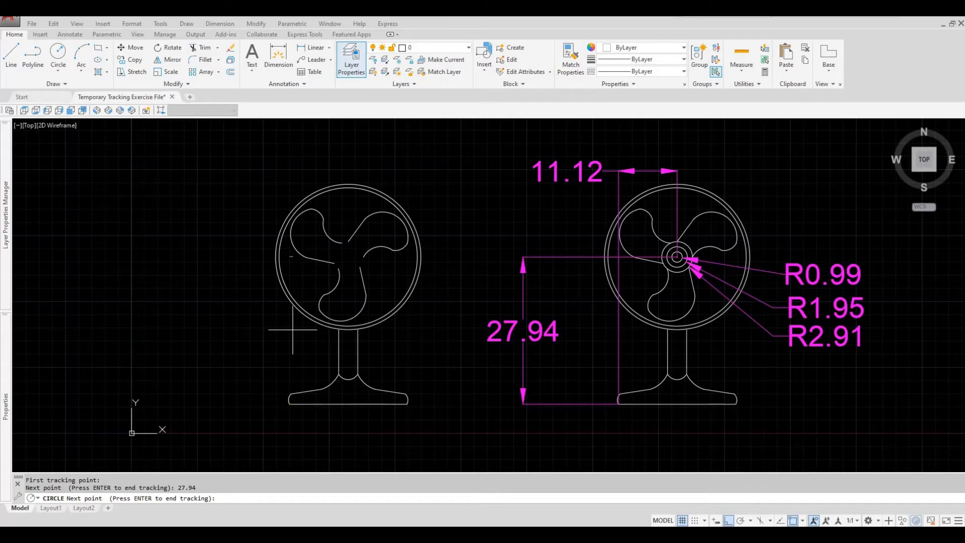
mouse_move(348, 257)
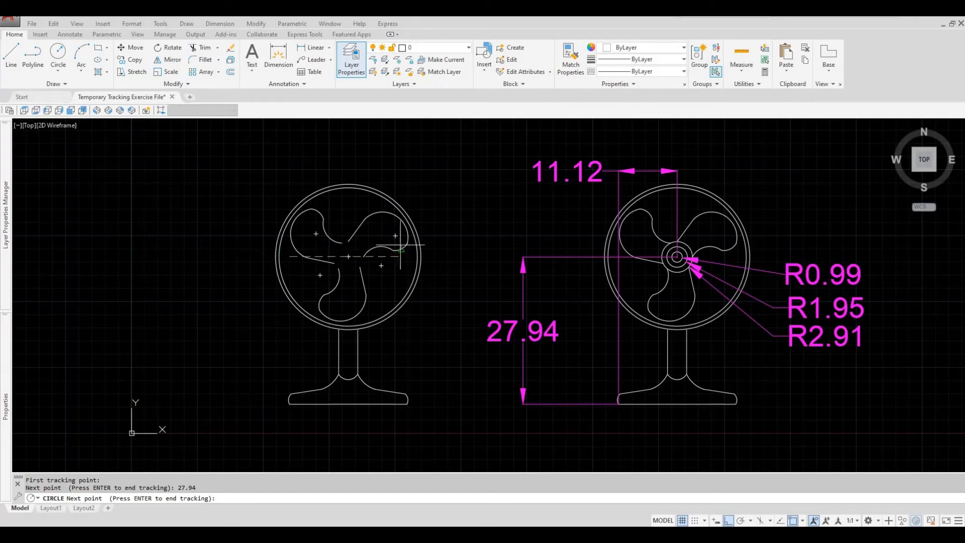
mouse_move(447, 238)
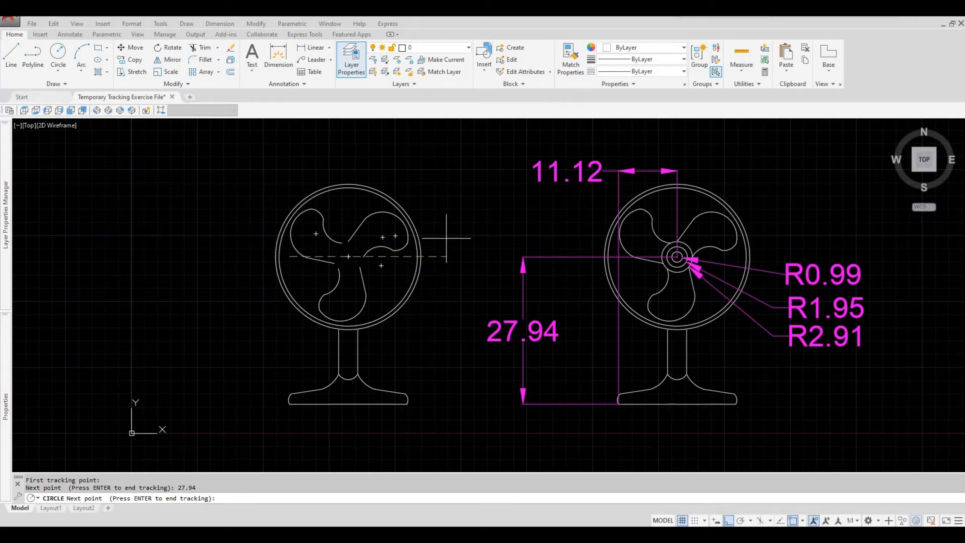
text(11)
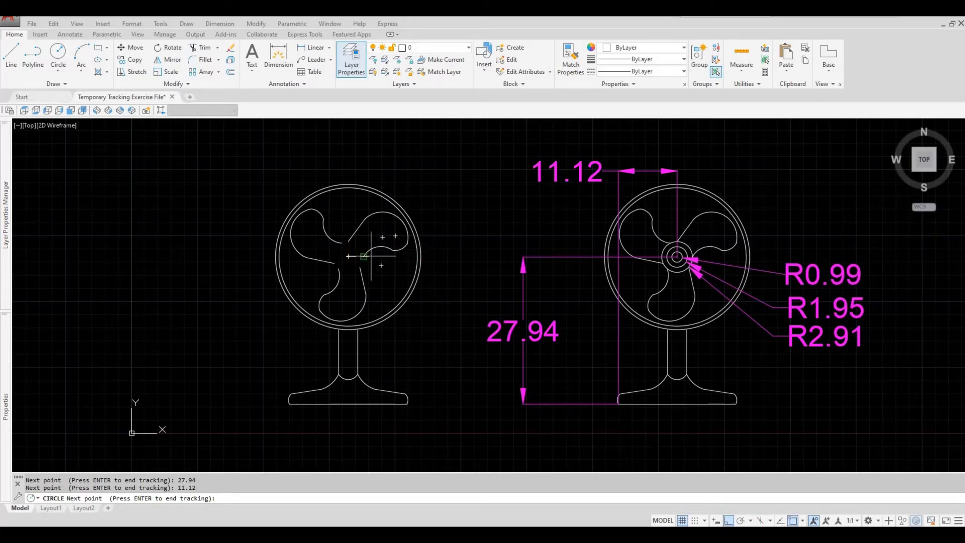
mouse_move(349, 256)
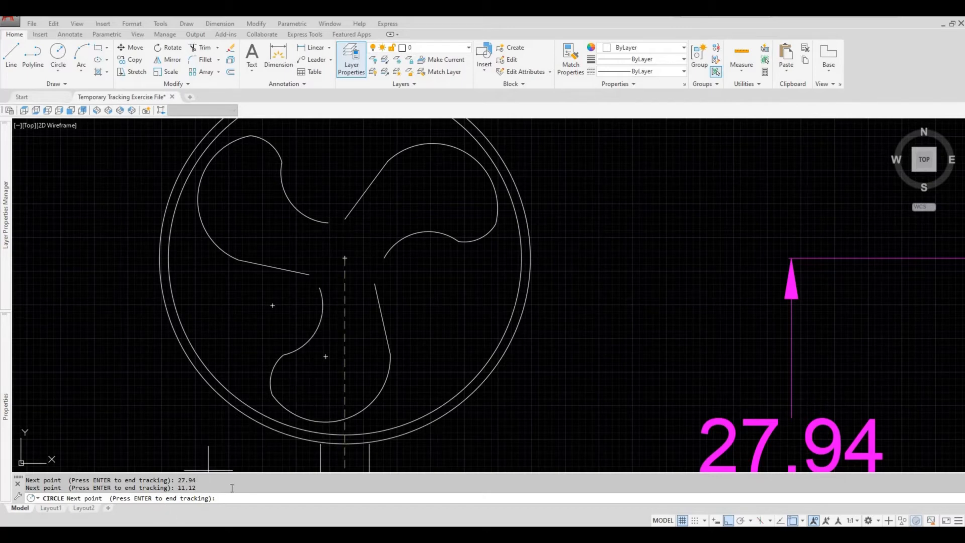
click(344, 258)
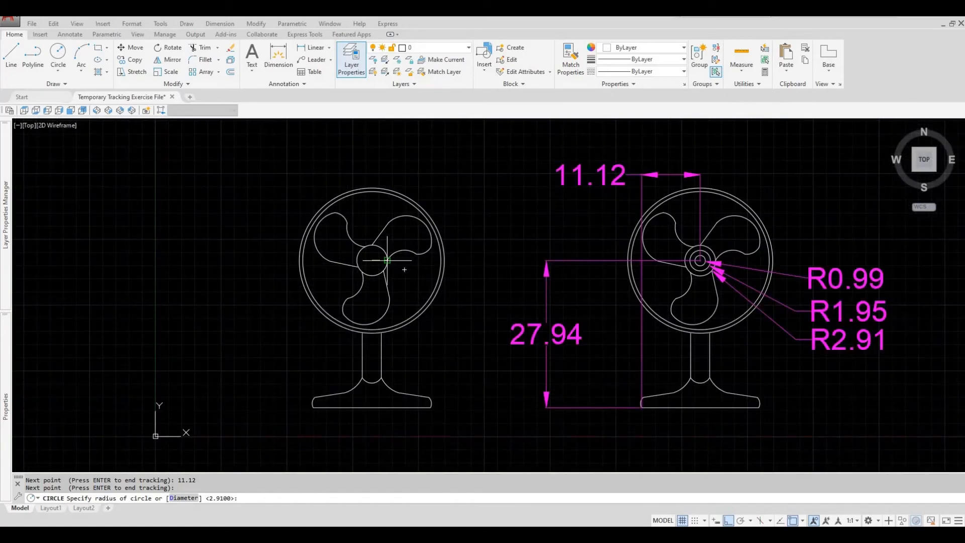
mouse_move(387, 261)
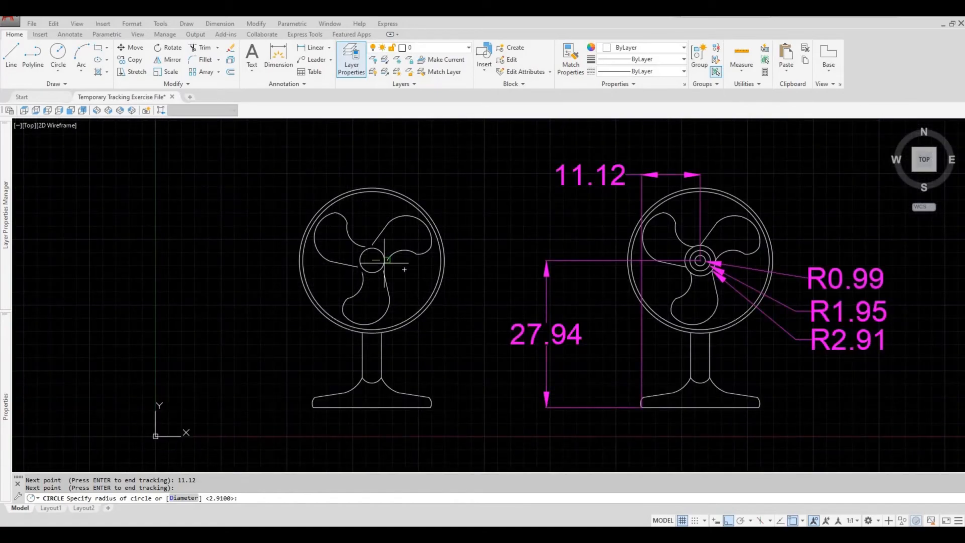
- Draw hub circles of radius 2.91 and 1.95, then start a 0.99 circle
text(2)
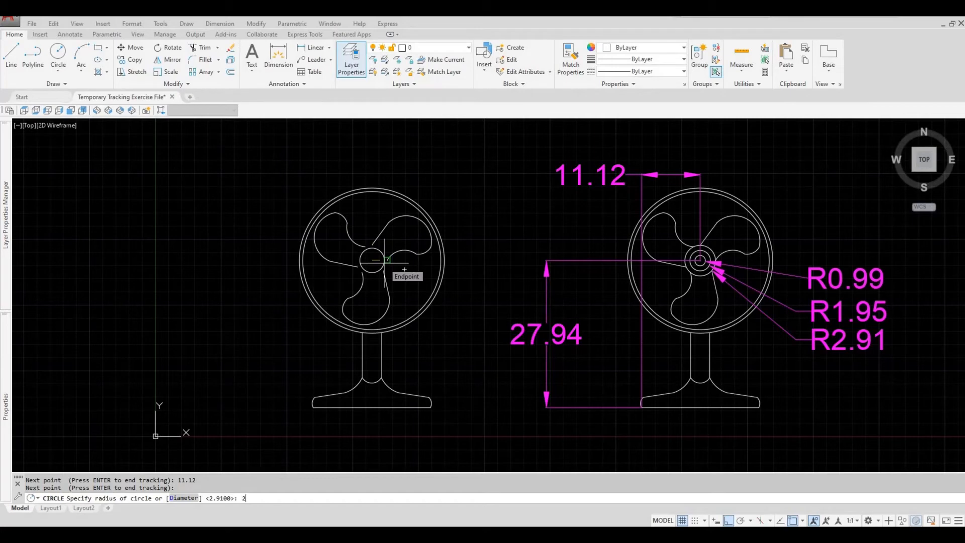
text(.91)
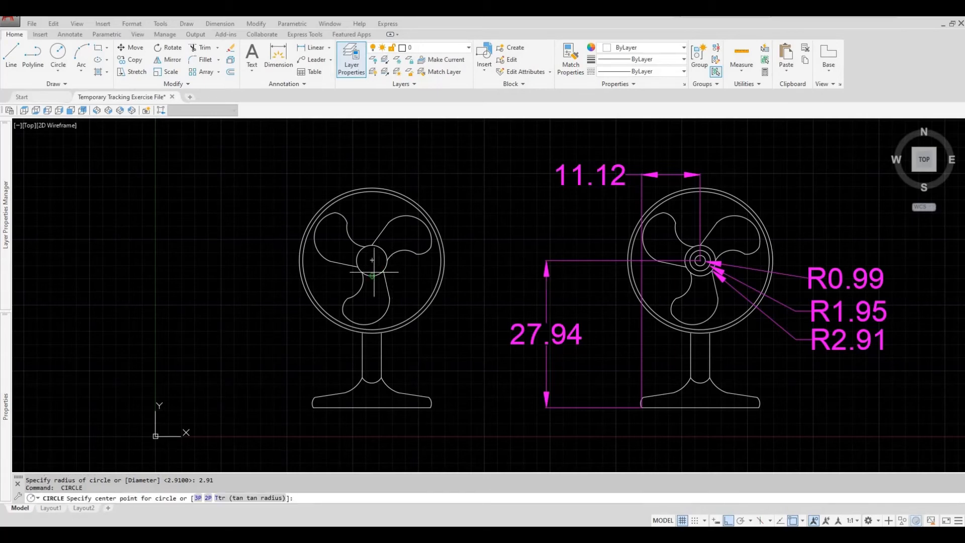
mouse_move(372, 273)
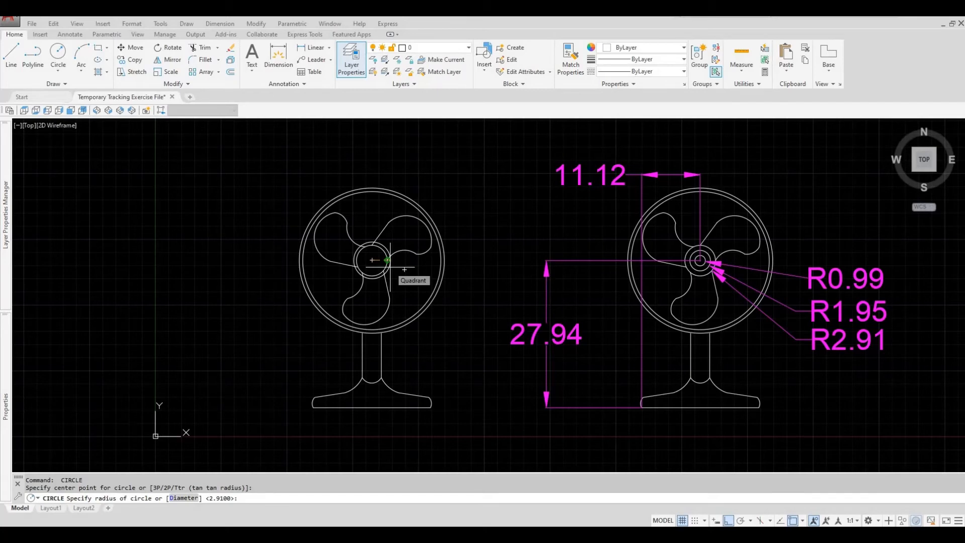
text(1.95)
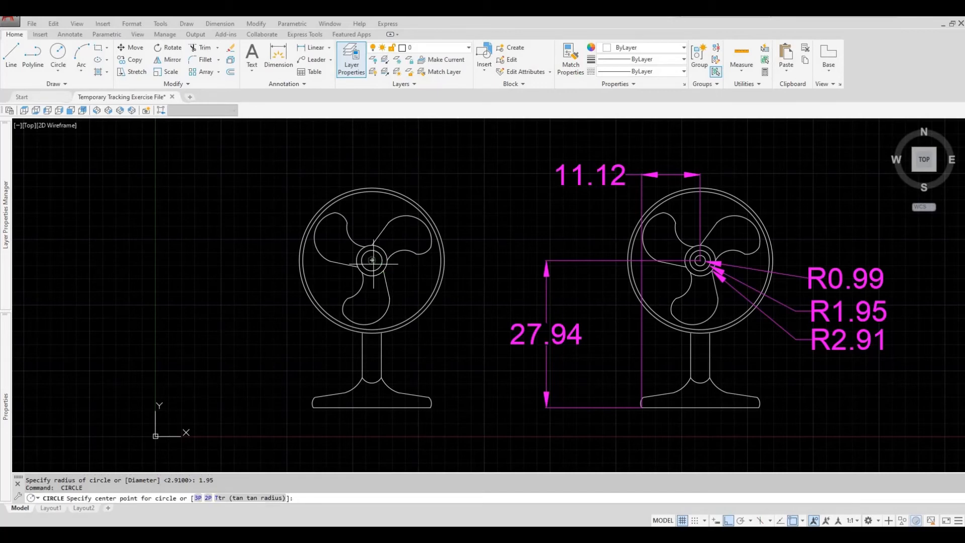
click(372, 260)
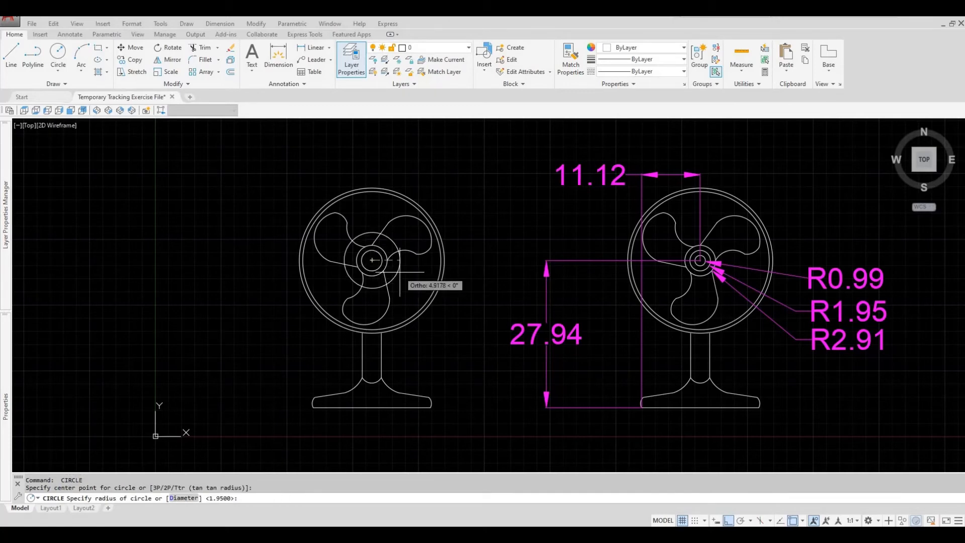
text(.99)
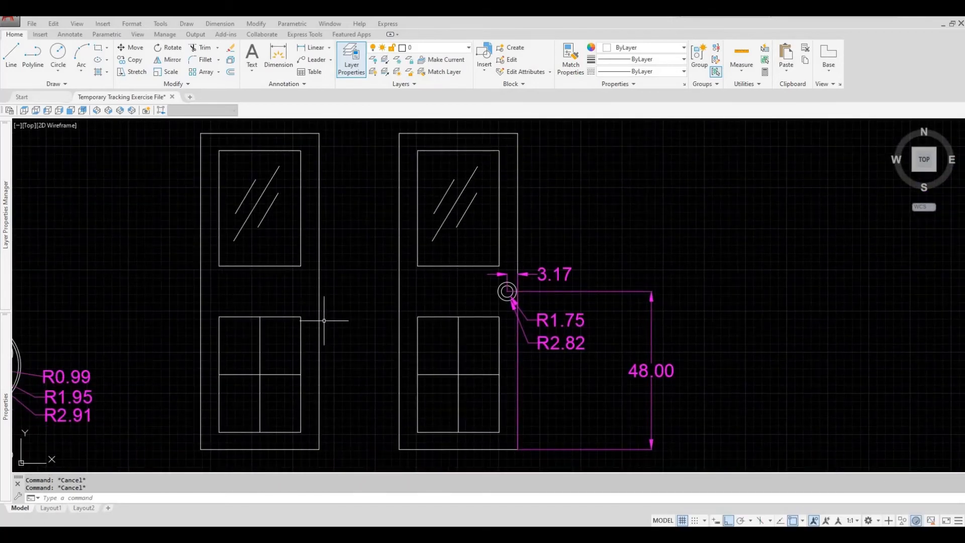
mouse_move(505, 305)
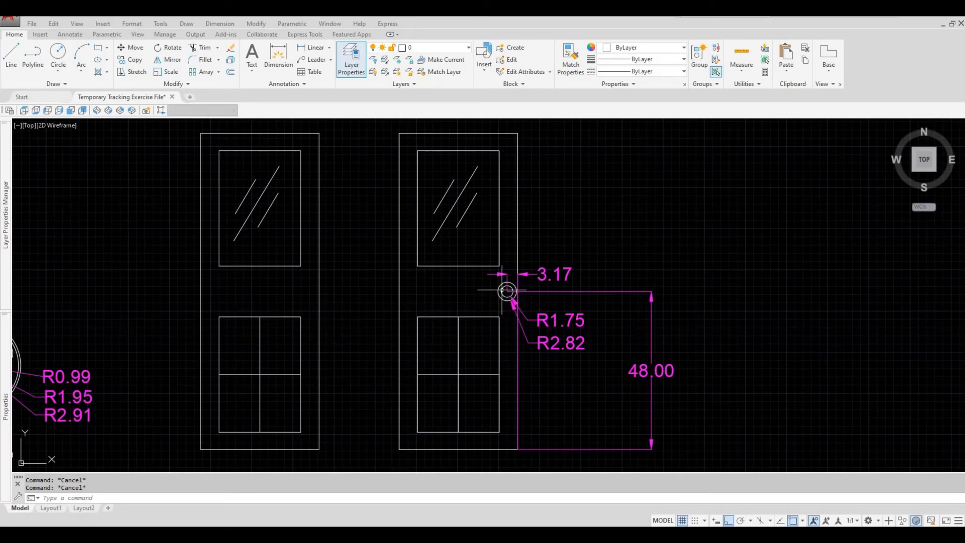
mouse_move(531, 397)
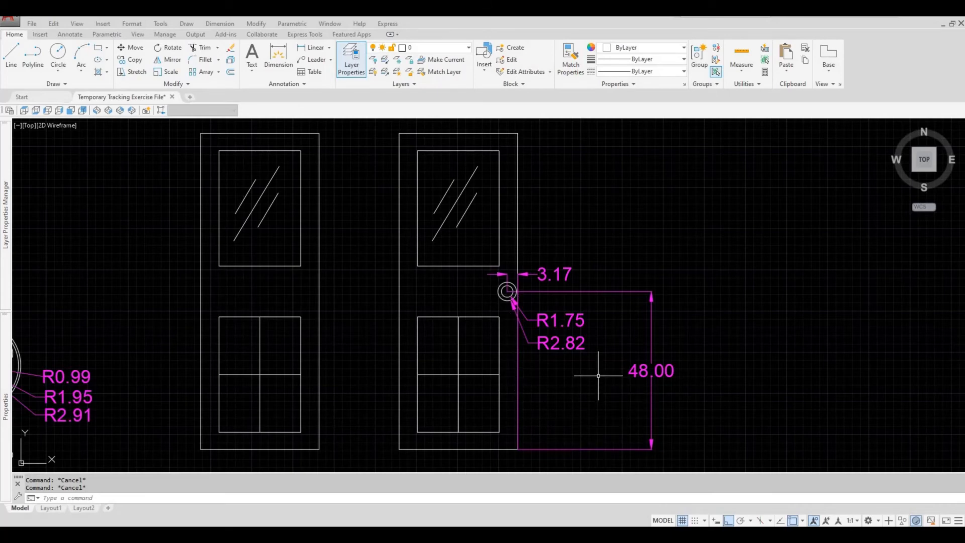
mouse_move(588, 295)
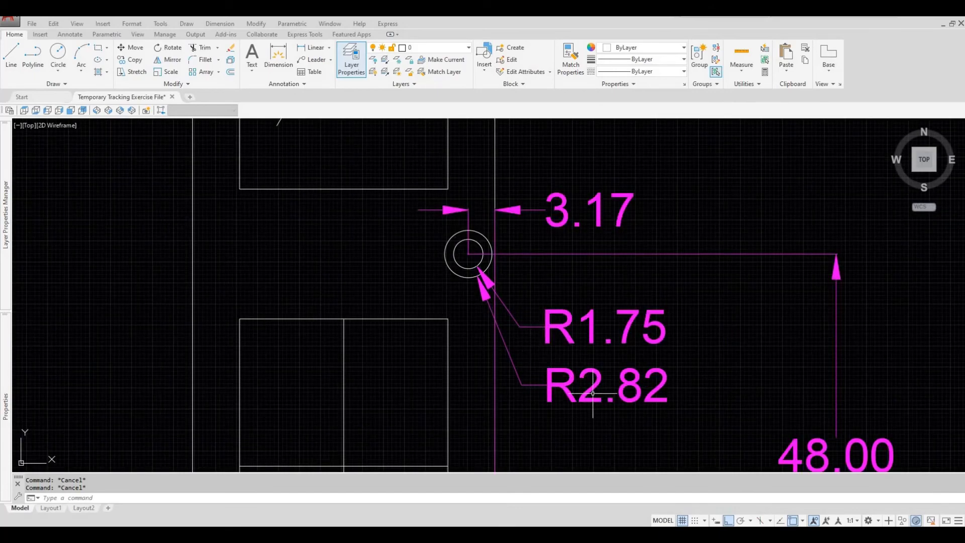
mouse_move(467, 288)
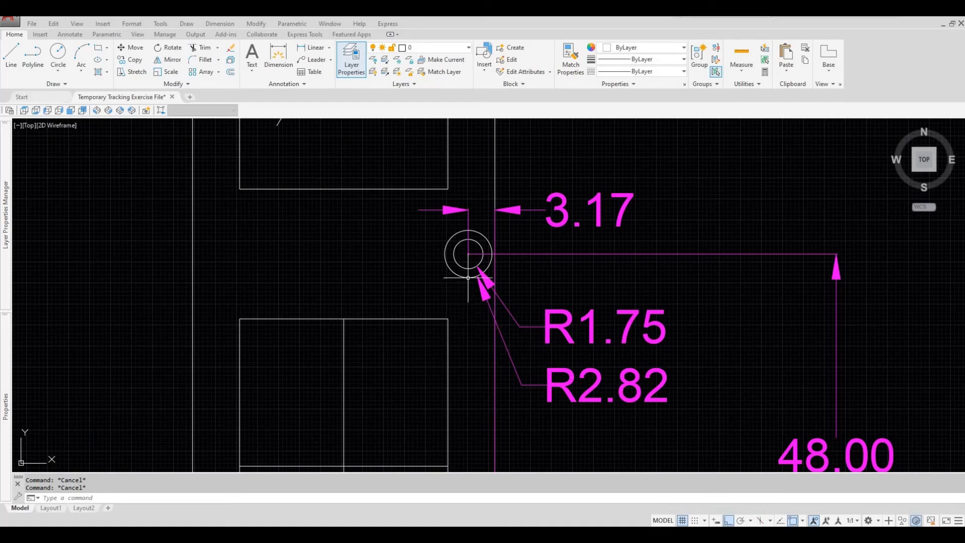
mouse_move(608, 338)
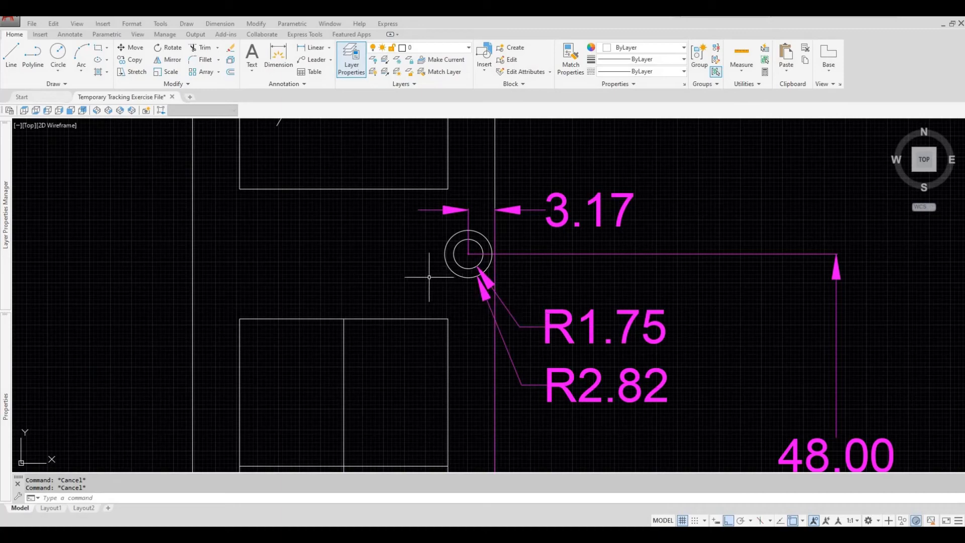
scroll(down, 3)
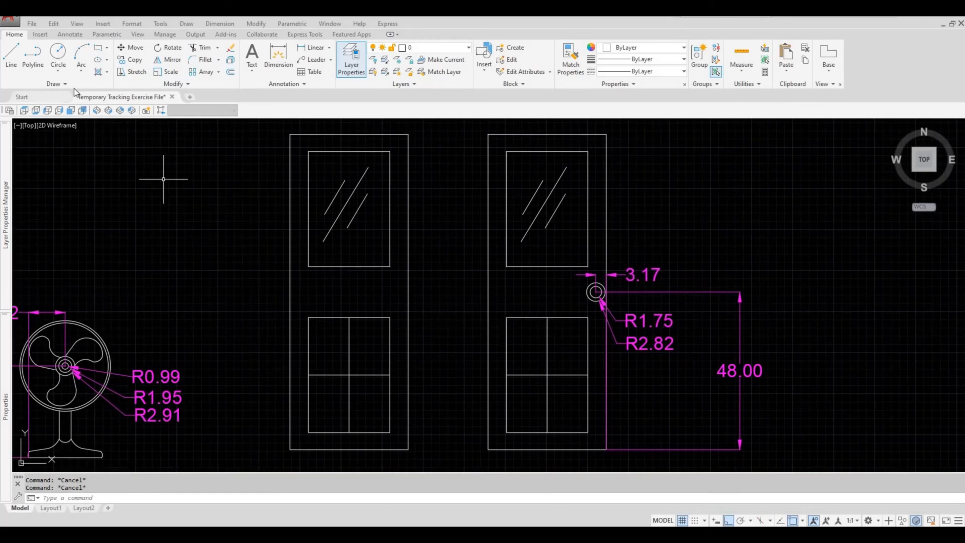
mouse_move(57, 51)
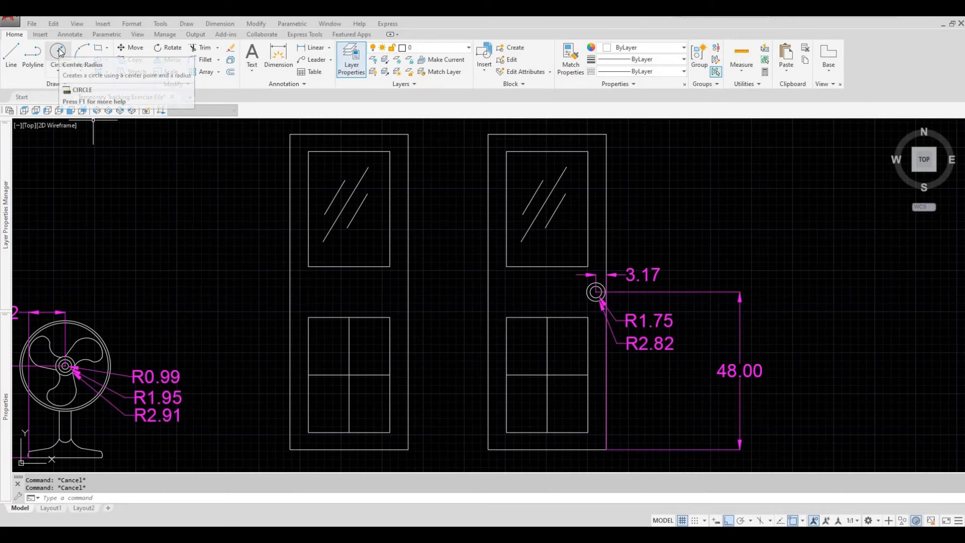
- Start a circle with tracking, centred 48 up and 3.17 in from the door's corner
click(57, 51)
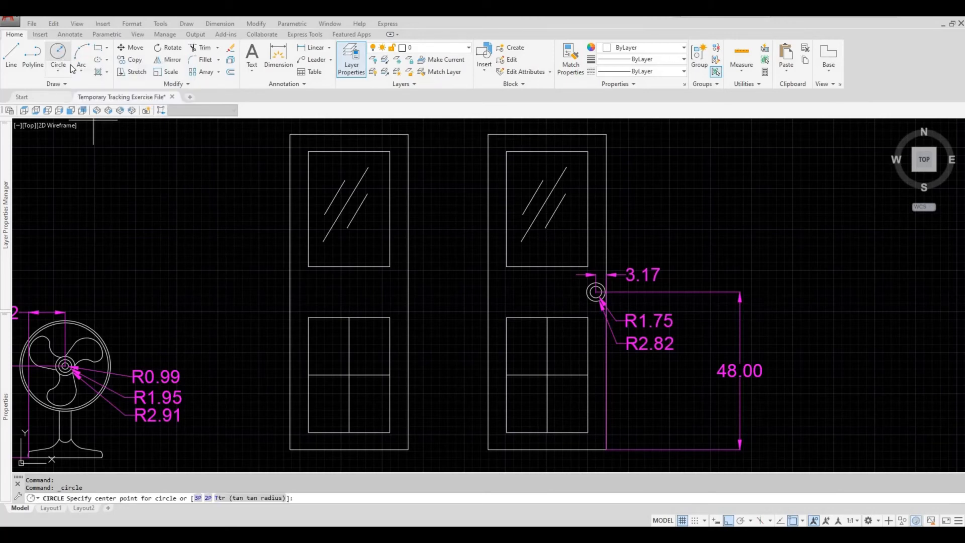
mouse_move(419, 372)
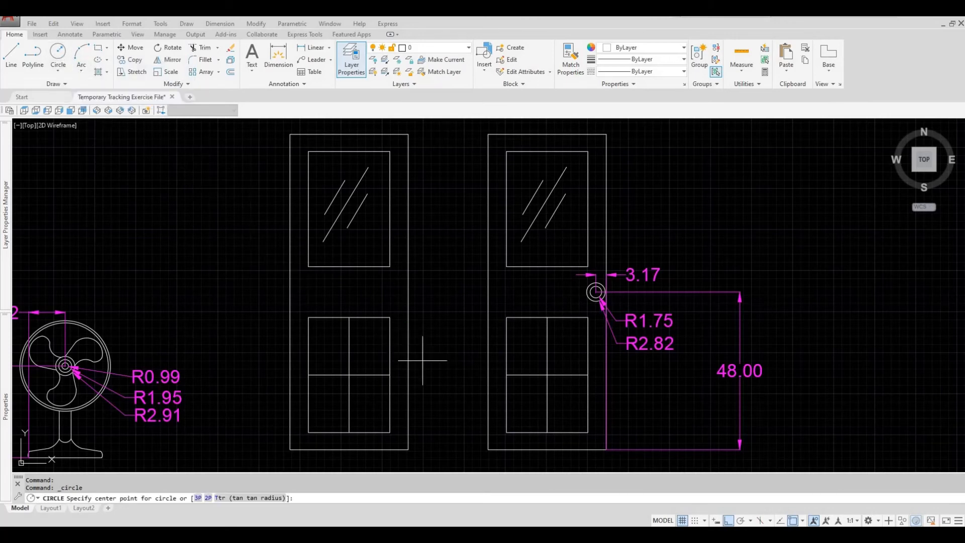
mouse_move(421, 370)
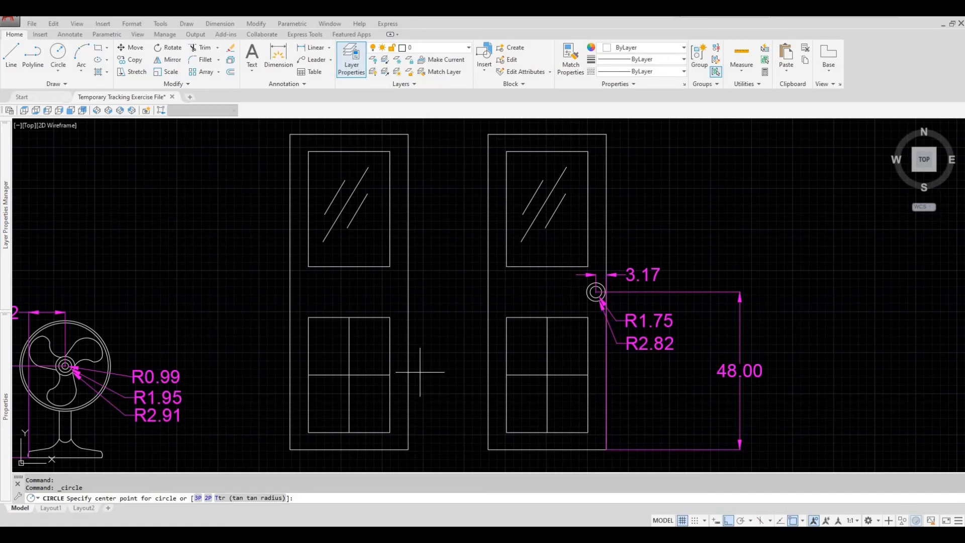
text(tk)
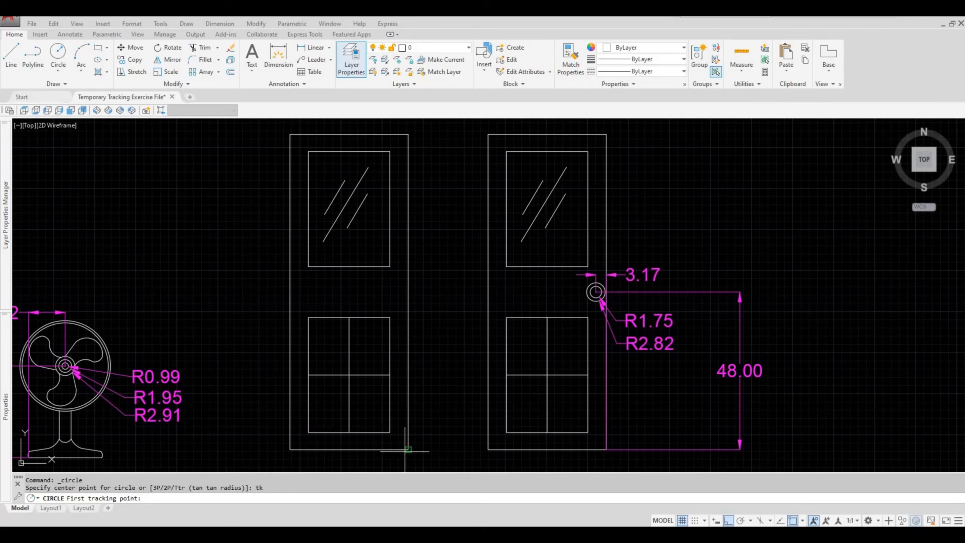
mouse_move(615, 467)
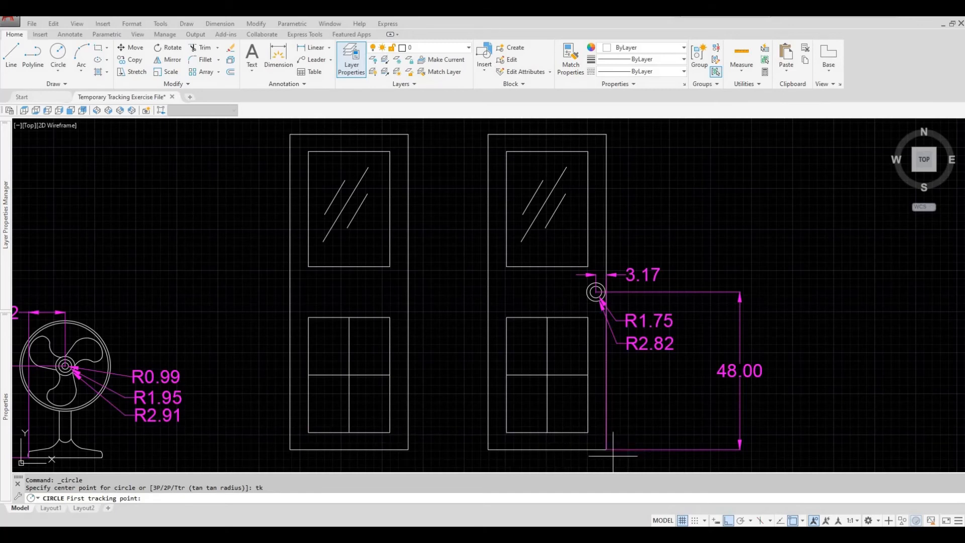
mouse_move(410, 463)
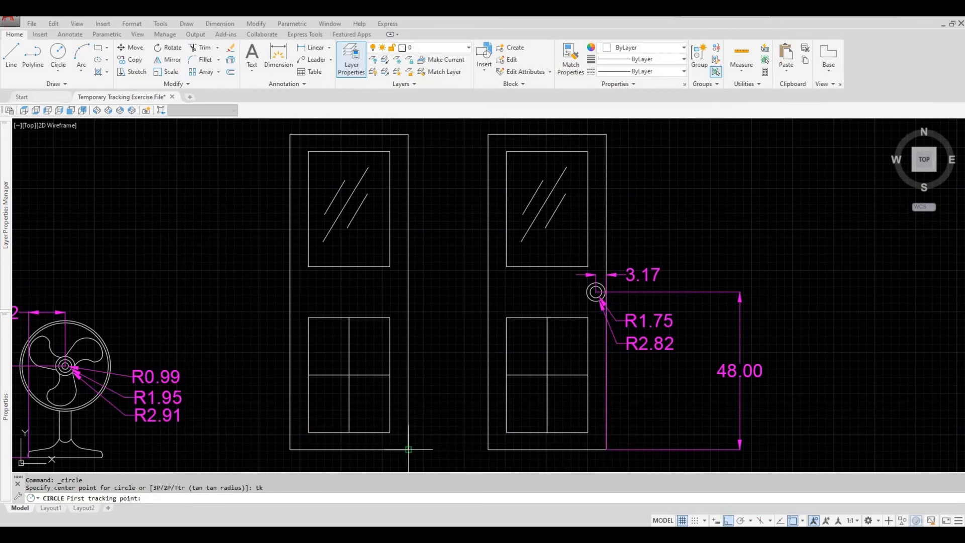
mouse_move(410, 449)
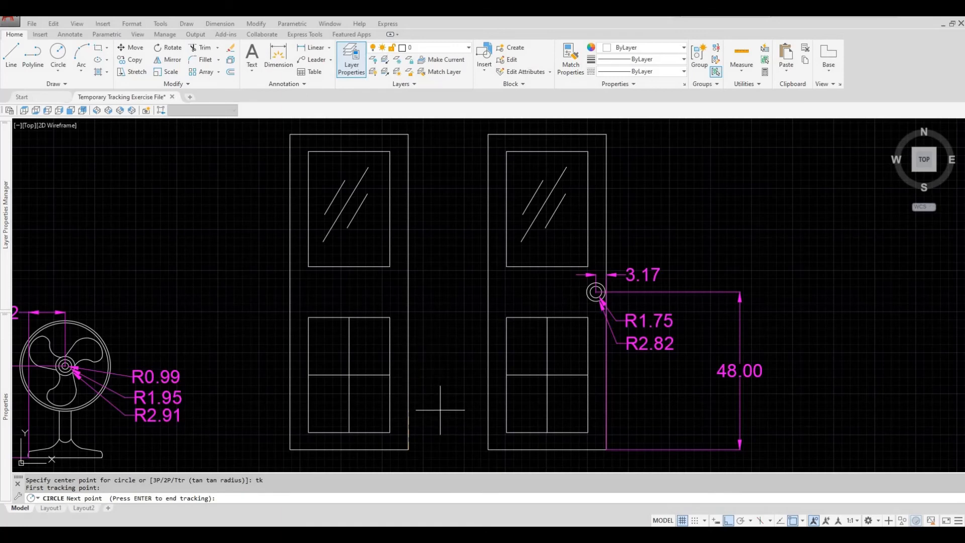
text(48)
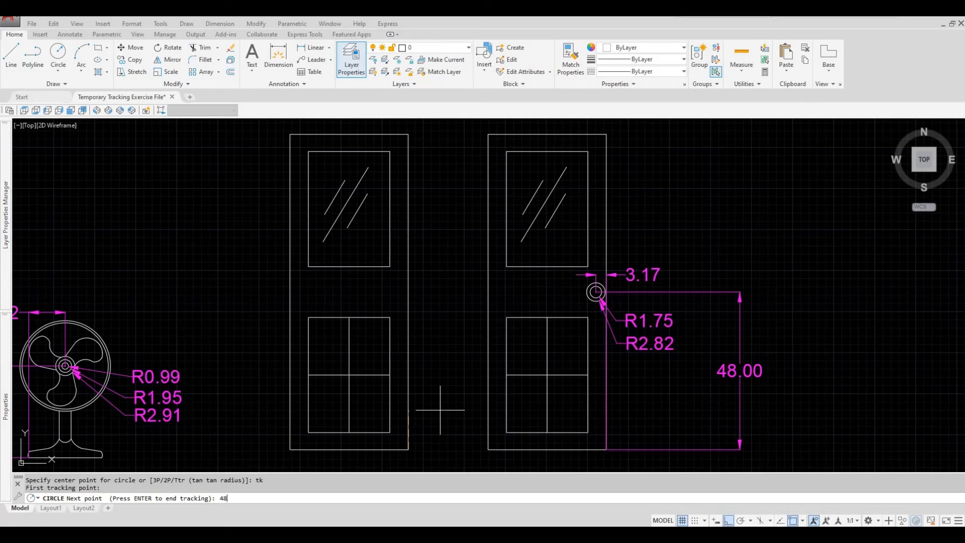
key(Enter)
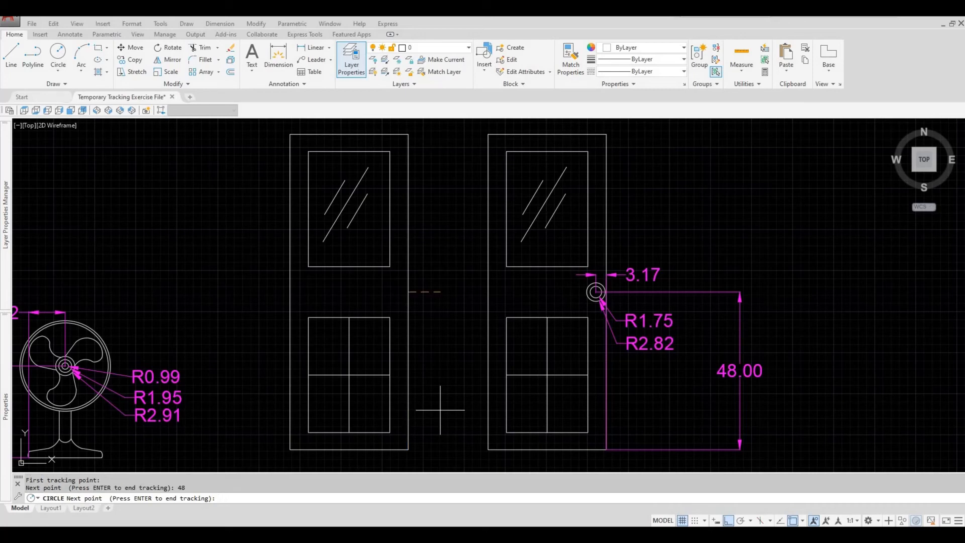
mouse_move(420, 310)
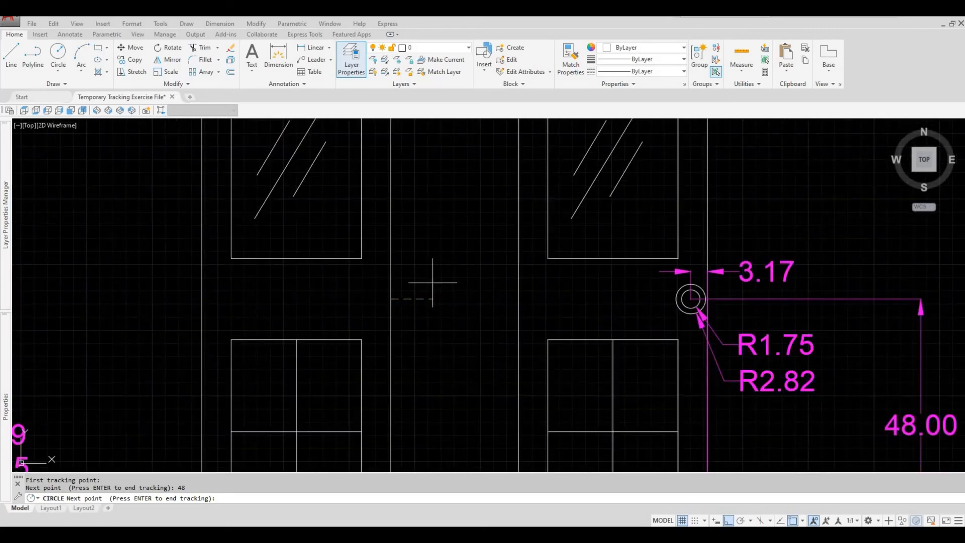
mouse_move(282, 322)
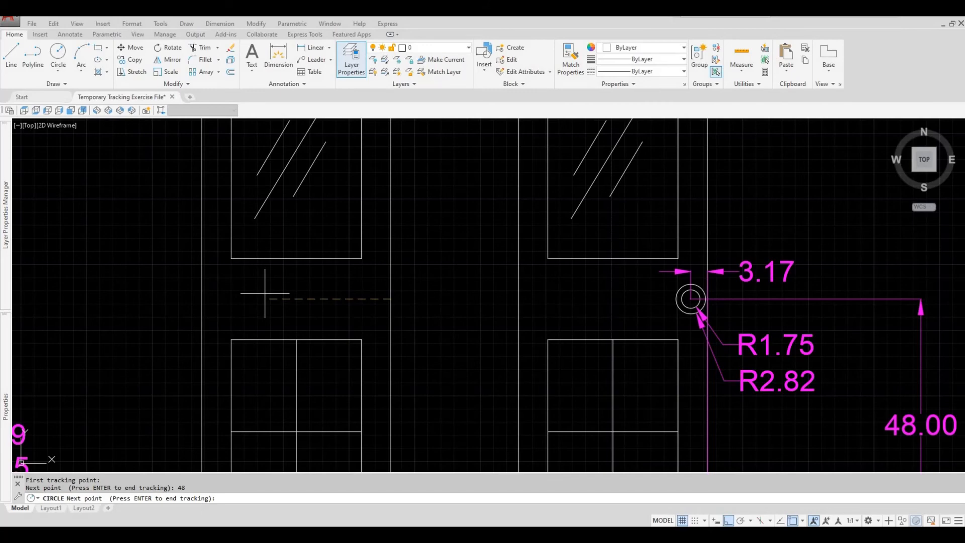
mouse_move(286, 300)
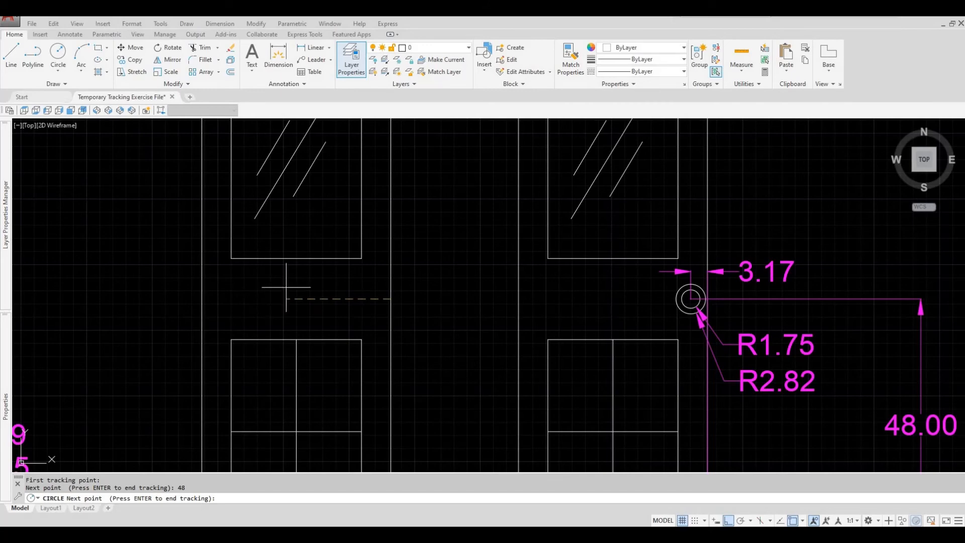
text(3.1)
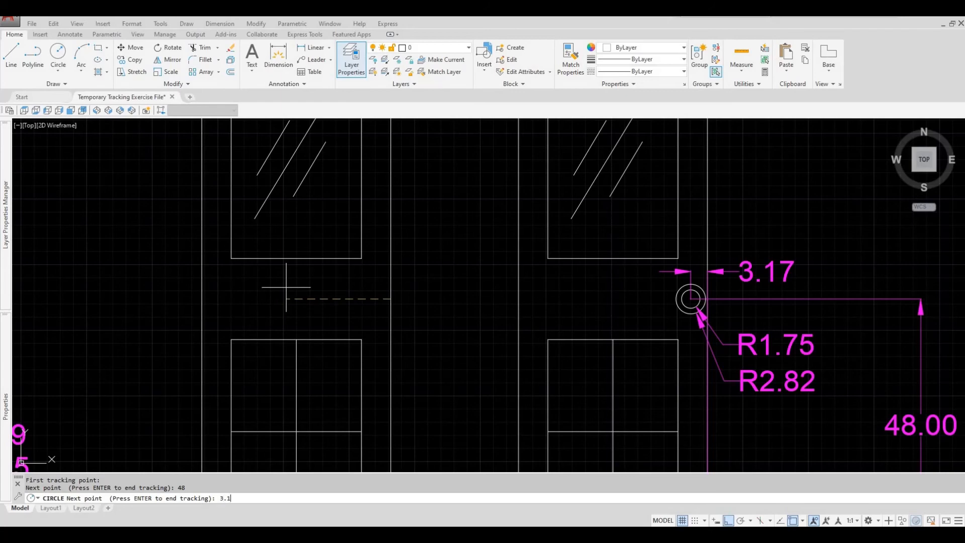
text(7)
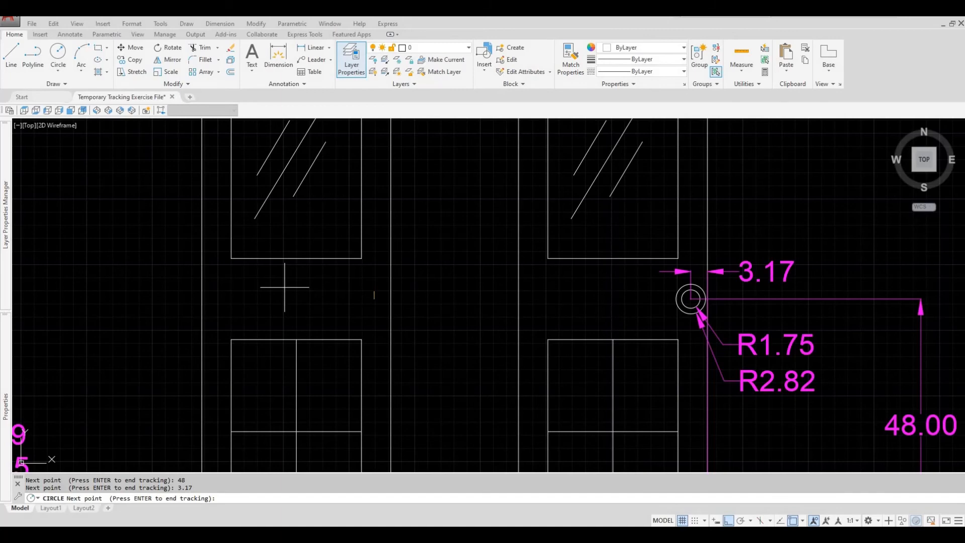
click(281, 299)
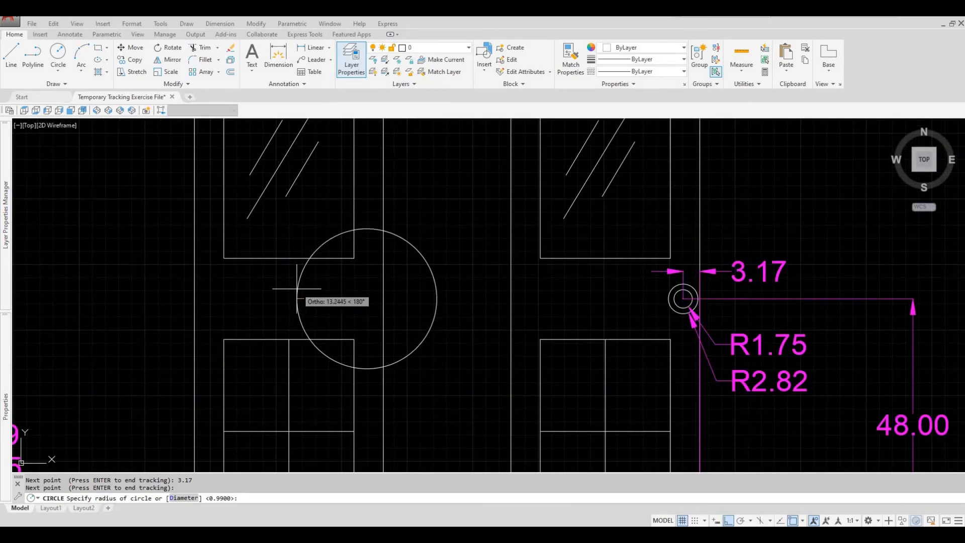
- Give the doorknob a 2.82 outer circle and a concentric 1.75 circle
text(2.82)
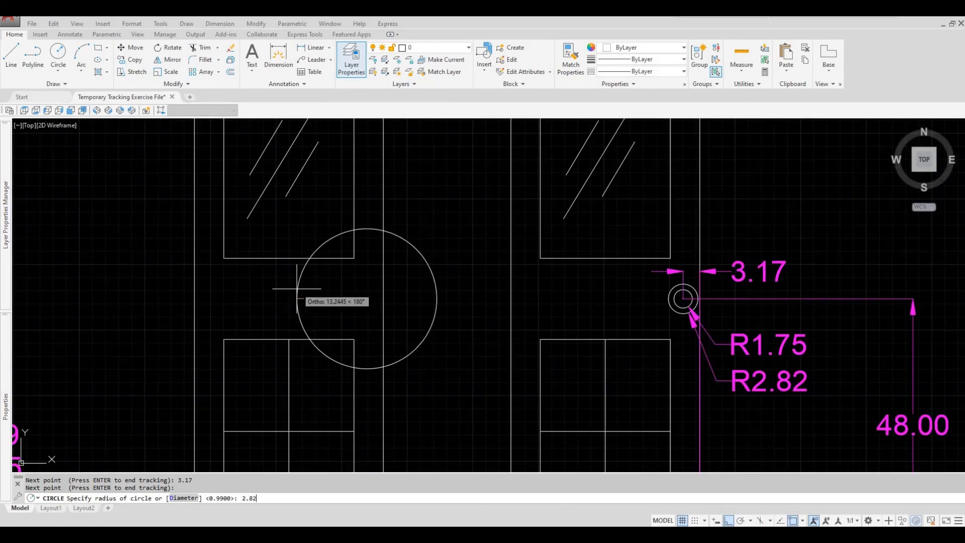
key(Enter)
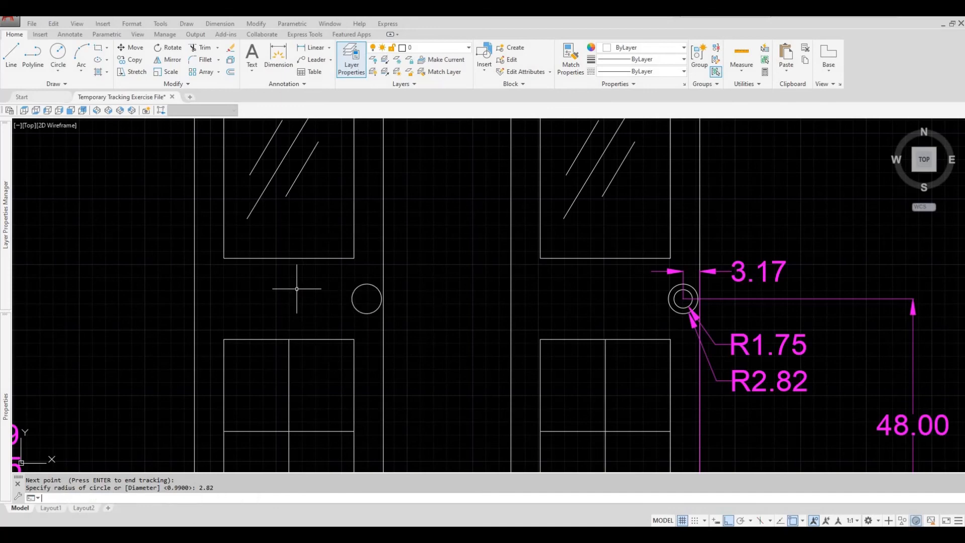
mouse_move(357, 300)
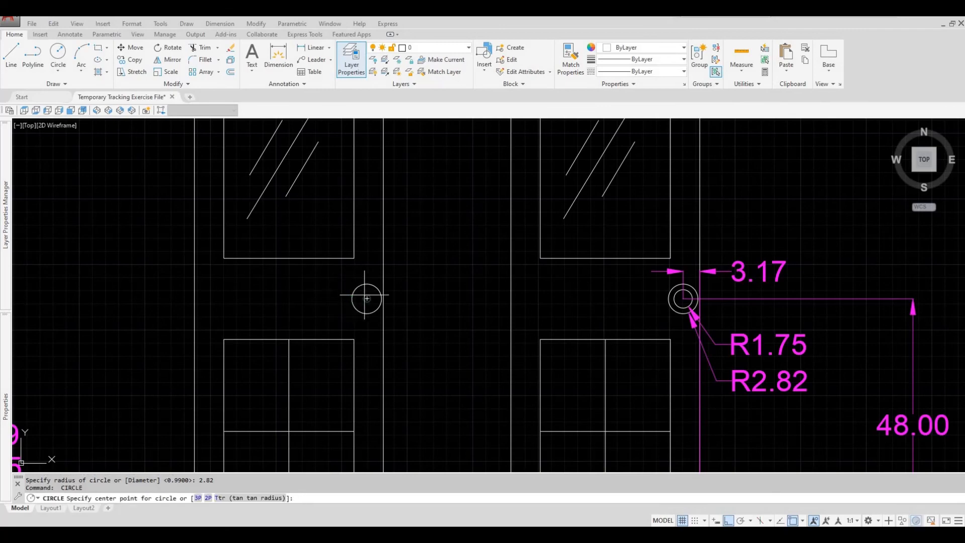
click(367, 298)
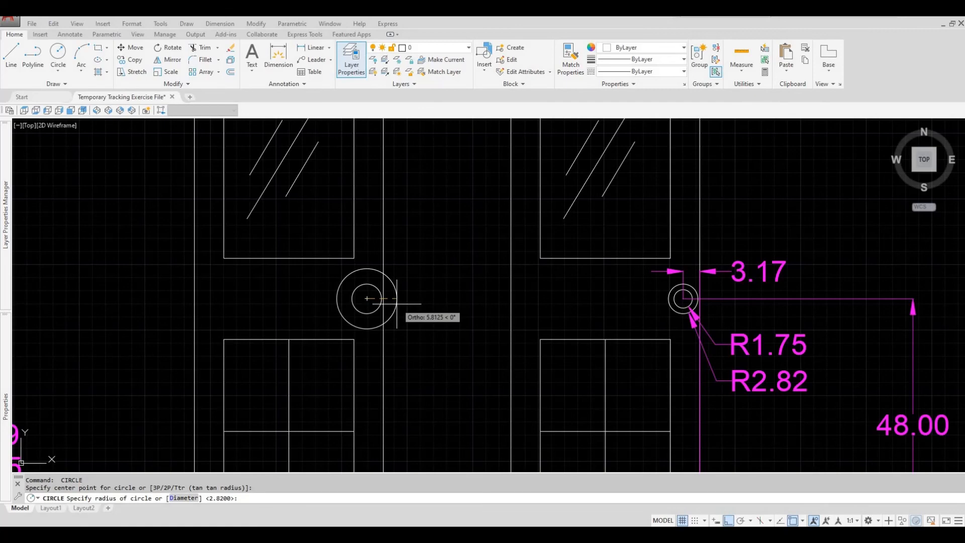
text(1)
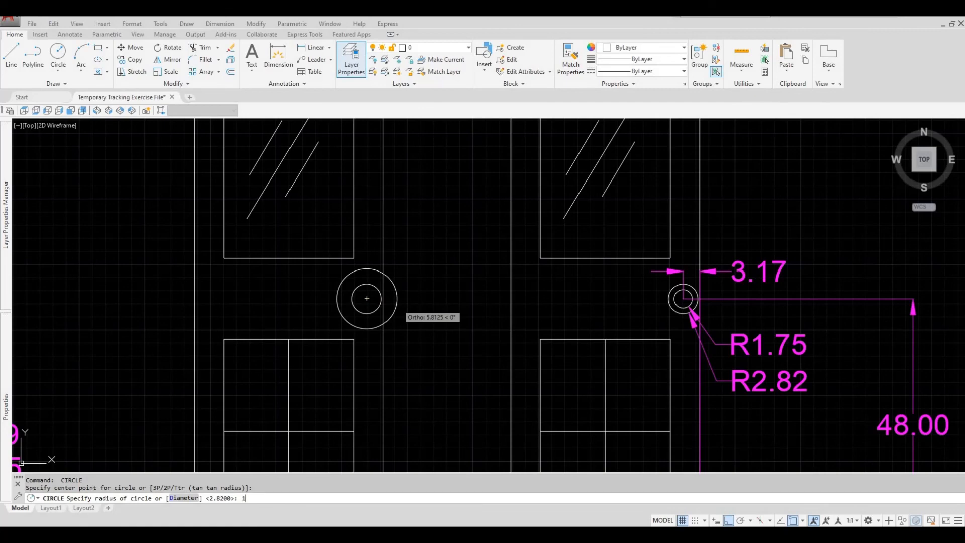
text(.75)
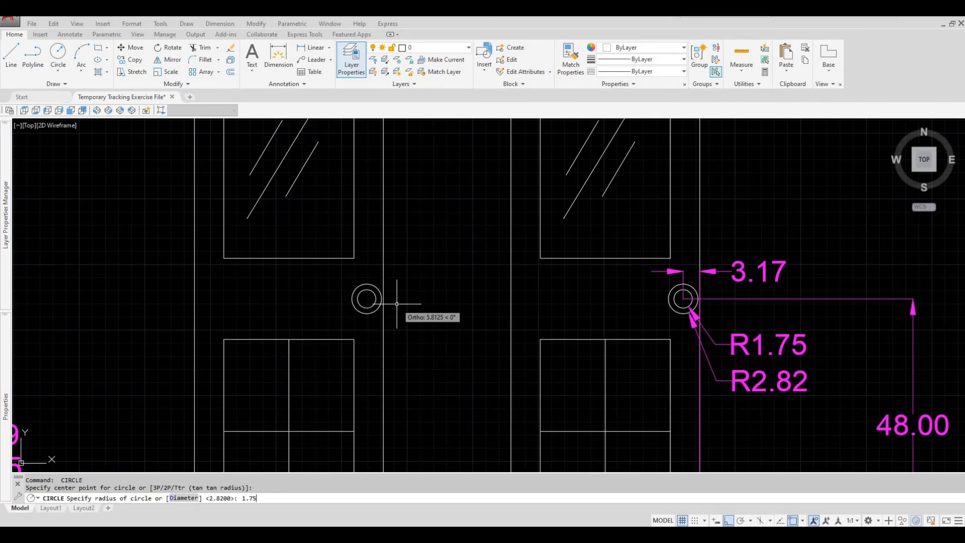